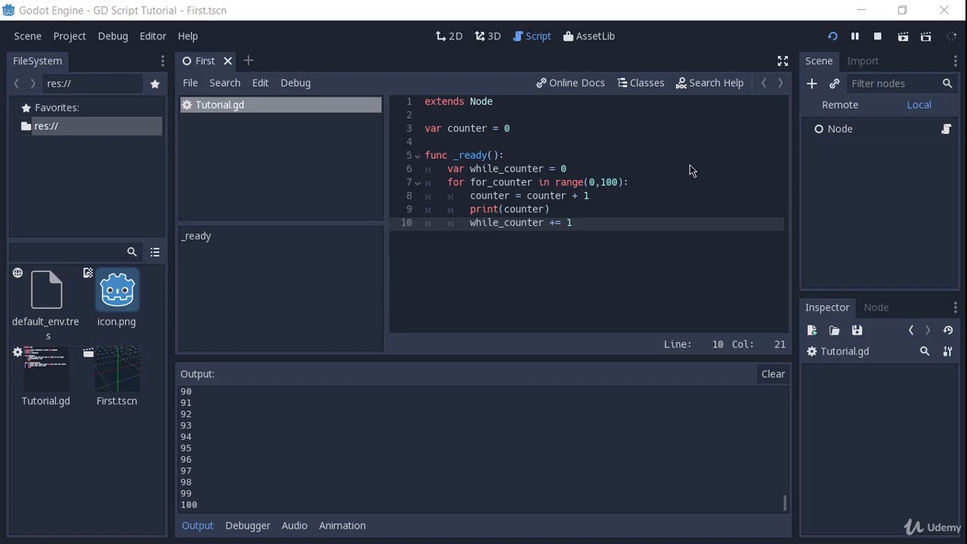
# Replace the counter declaration with my_name = "Keven"
pyautogui.click(510, 128)
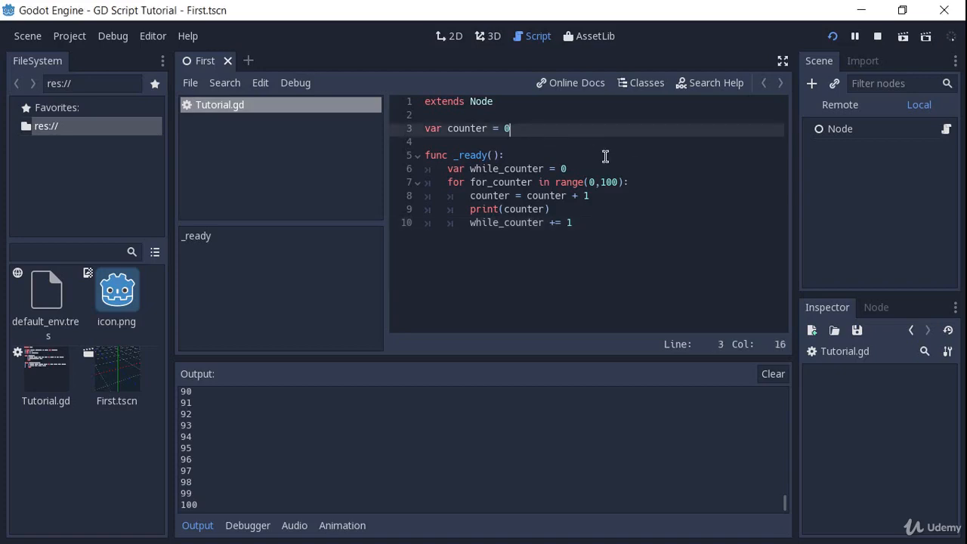
pyautogui.write('my')
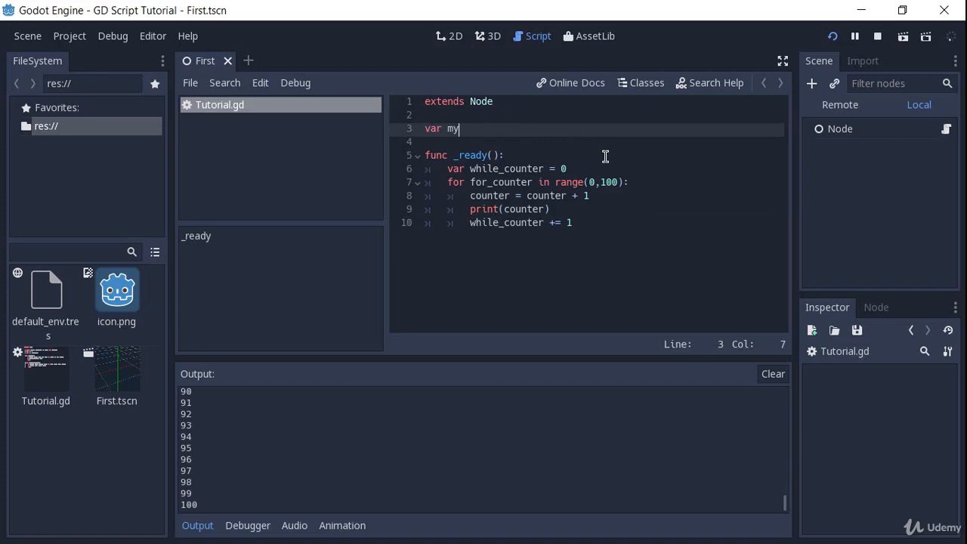
pyautogui.write('_name = "')
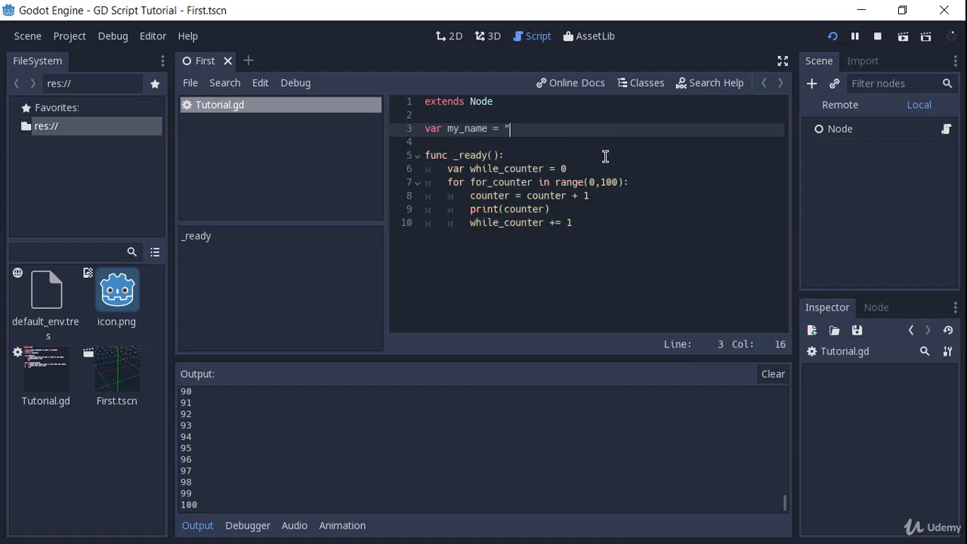
pyautogui.write('Keven')
pyautogui.click(601, 141)
pyautogui.write('var my_')
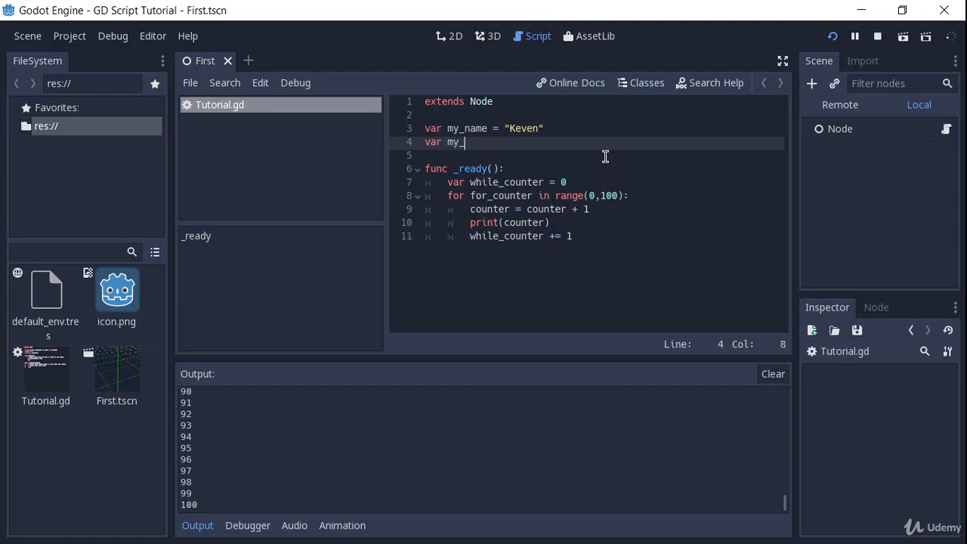
# Add my_friend_name = "Ana" and my_dogs_name = "Fluffy" declarations below it
pyautogui.write('friend_name =')
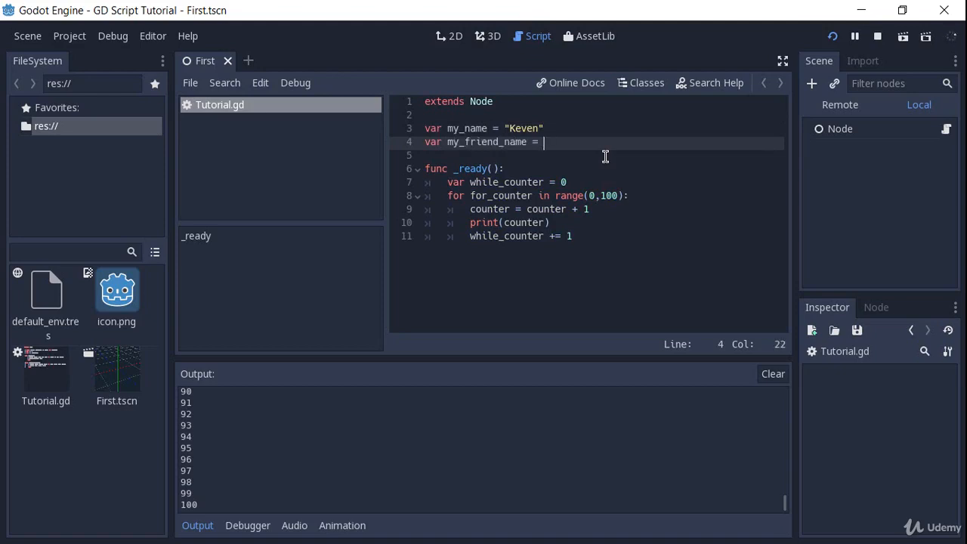
pyautogui.write('"')
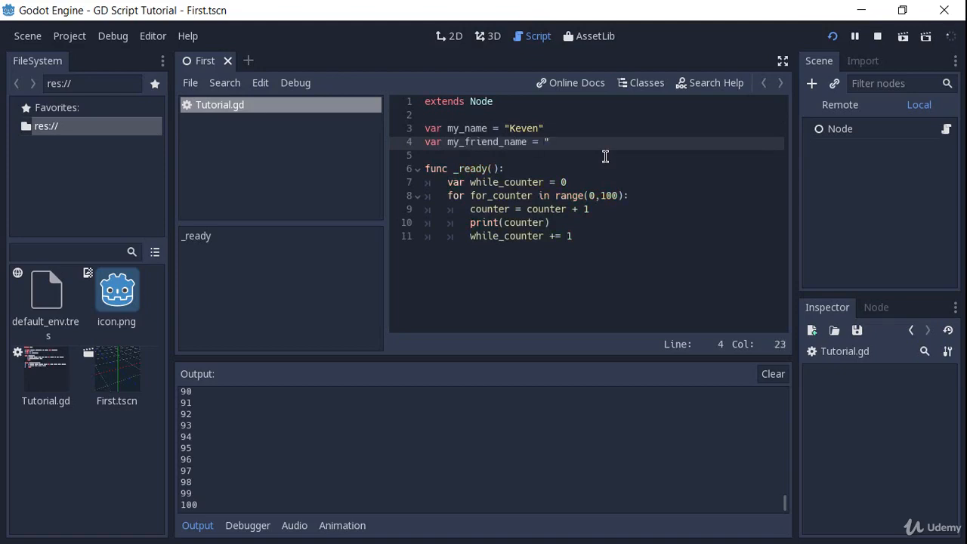
pyautogui.write('Ana"')
pyautogui.click(602, 155)
pyautogui.write('var my_dog')
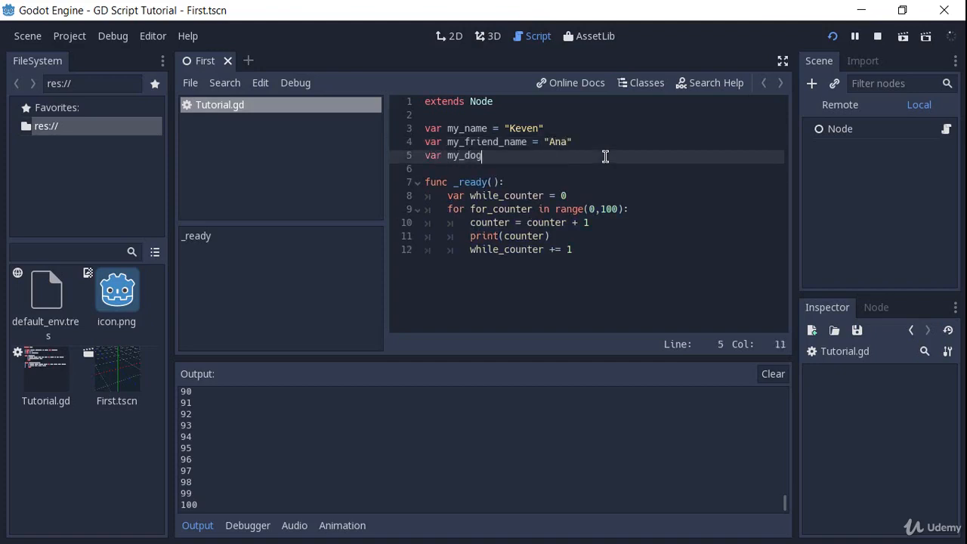
pyautogui.write('s_name = "')
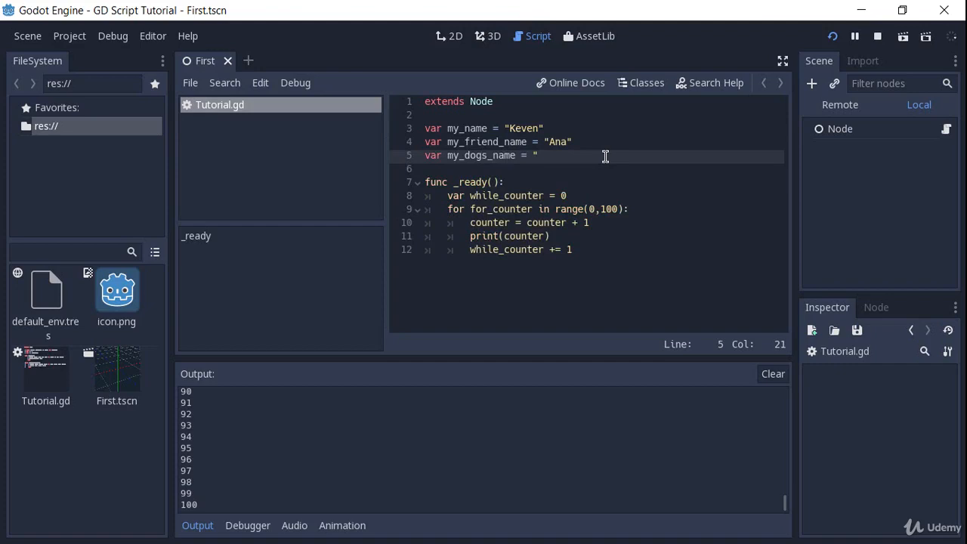
pyautogui.write('Fluffy')
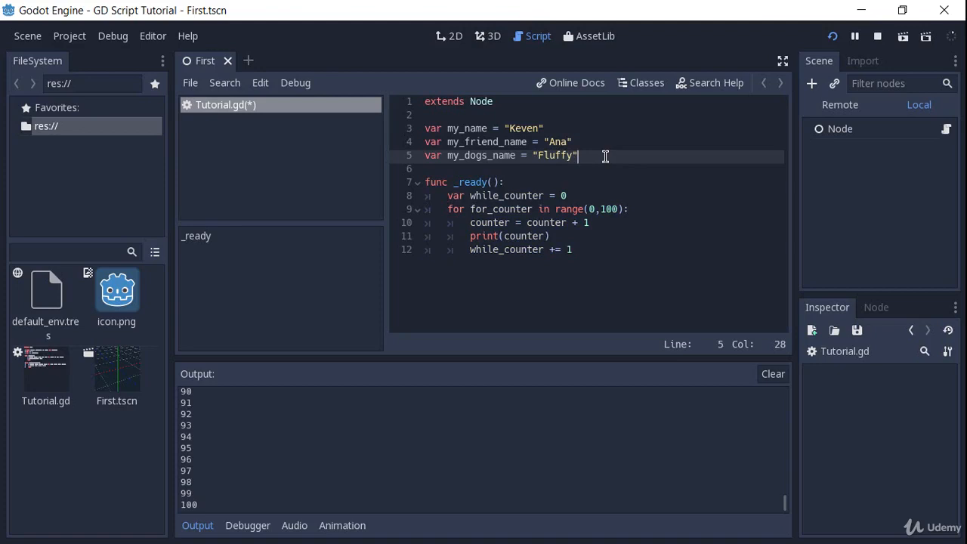
# Replace the counter loop in _ready with print calls for my_name, my_friend_name and my_dogs_name
pyautogui.click(447, 196)
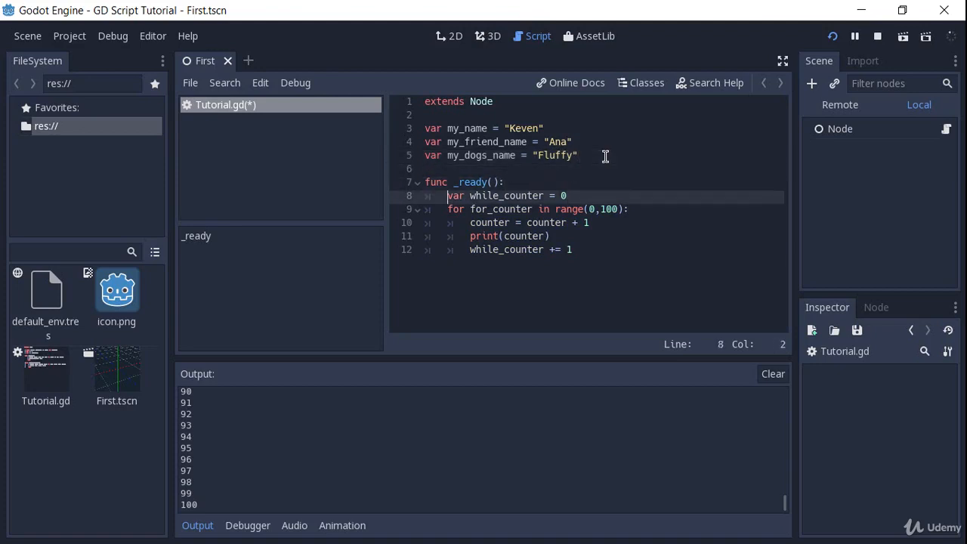
pyautogui.write('print(my_fiend_name')
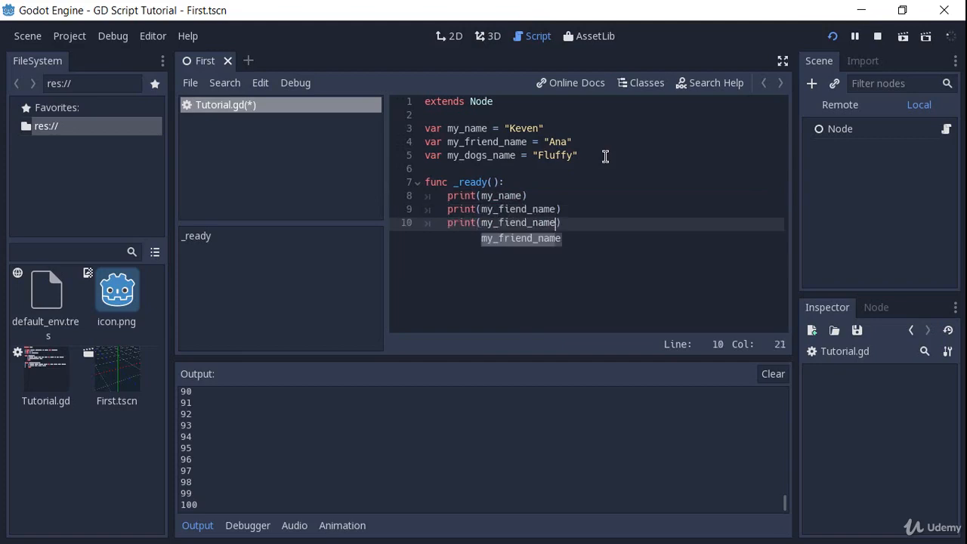
pyautogui.write('my_dogs_')
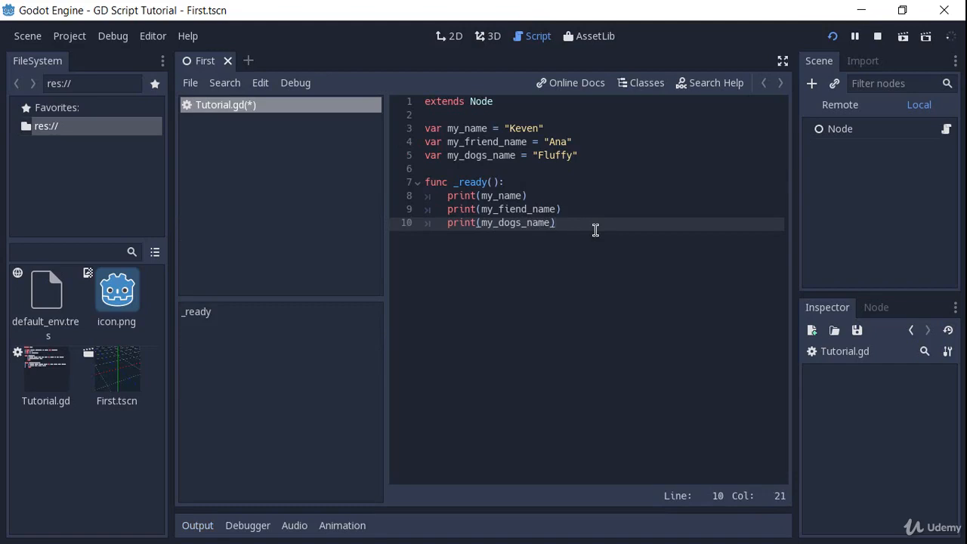
pyautogui.click(579, 155)
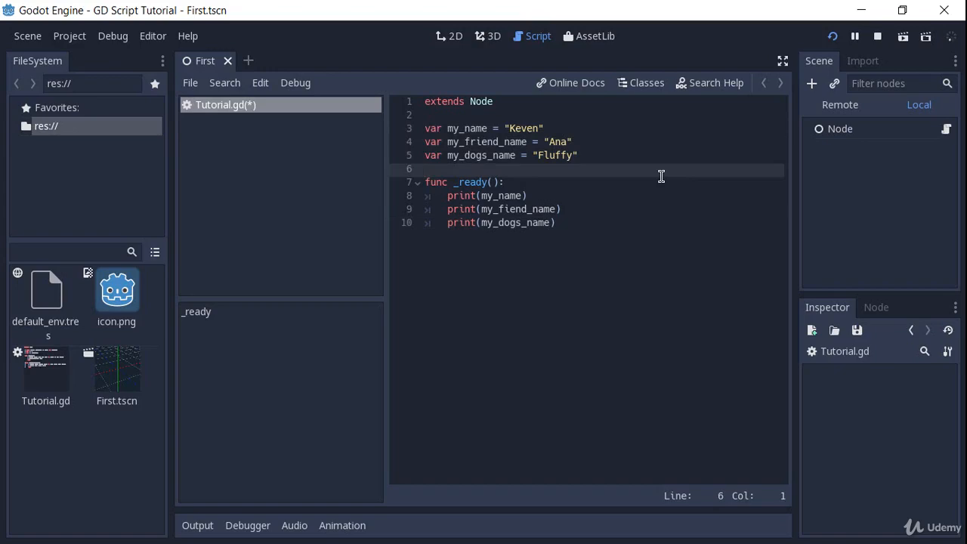
pyautogui.click(427, 169)
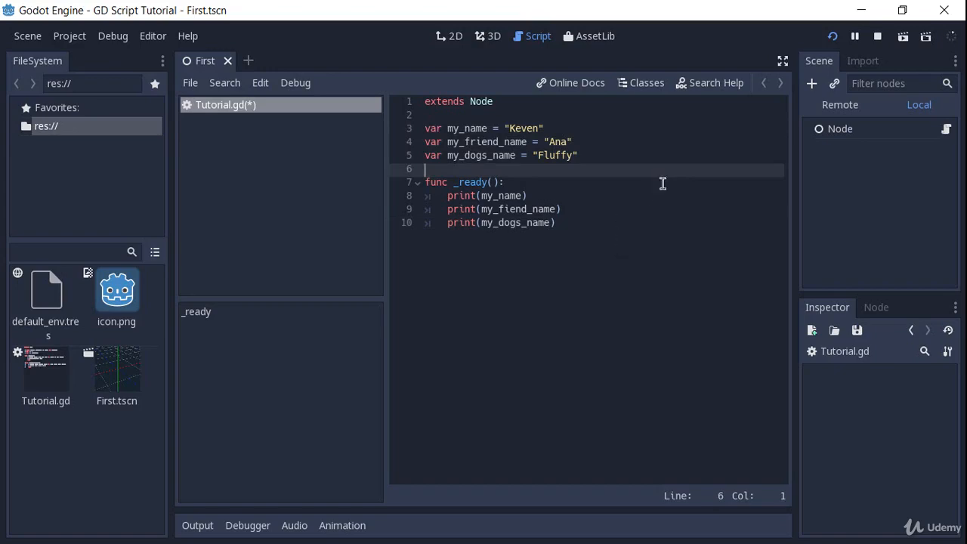
# Run the scene, fix my_fiend_name to my_friend_name, and confirm Output lists Keven, Ana, Fluffy
pyautogui.click(854, 35)
pyautogui.write('r')
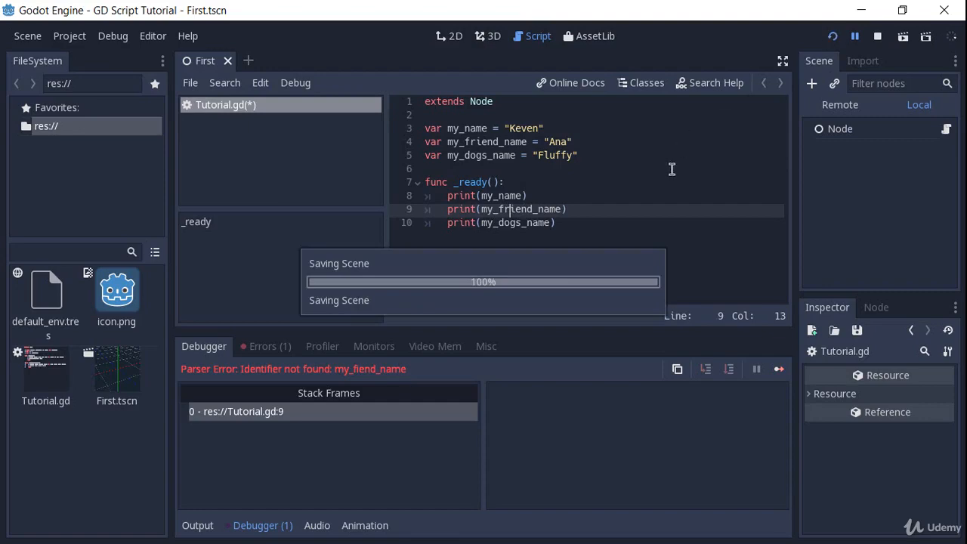
pyautogui.click(902, 36)
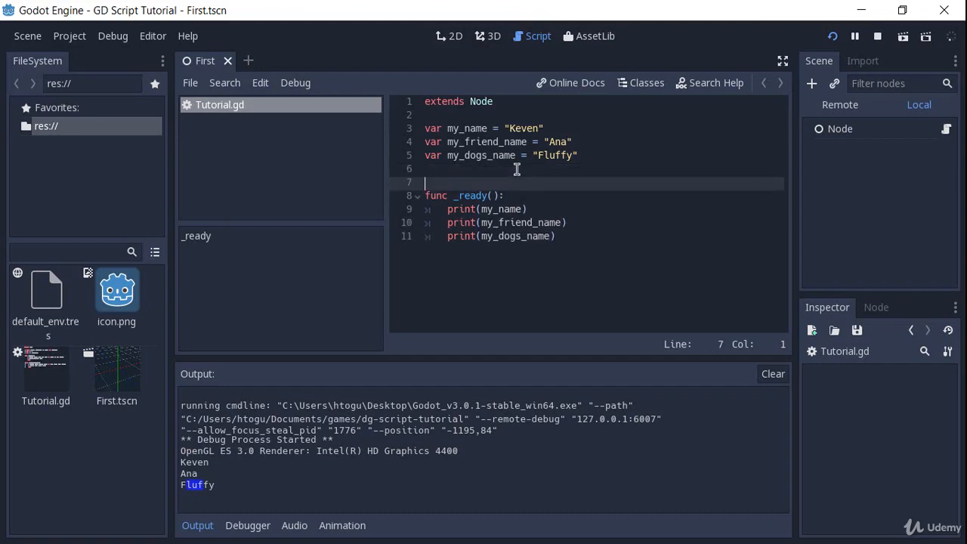
# Declare var names_array = [] above _ready
pyautogui.write('var')
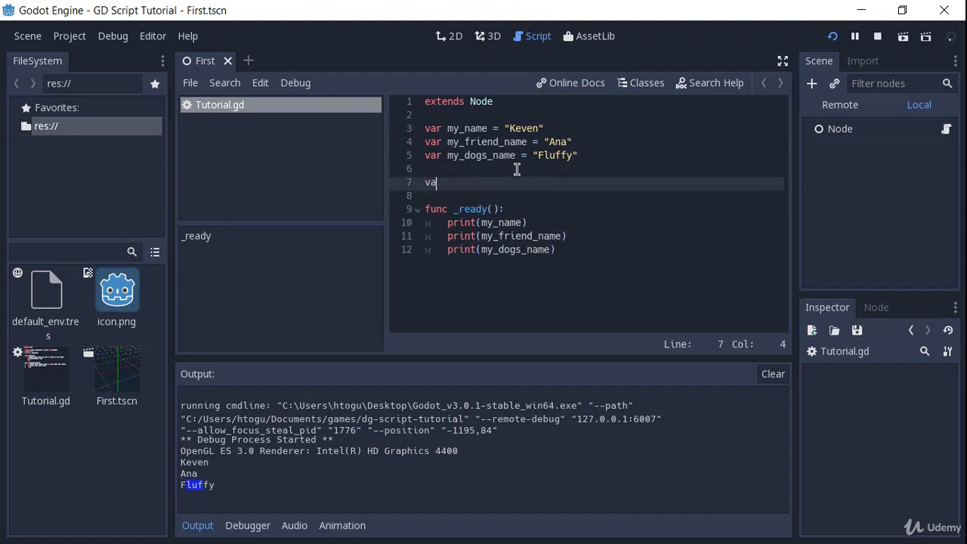
pyautogui.write('names_arr')
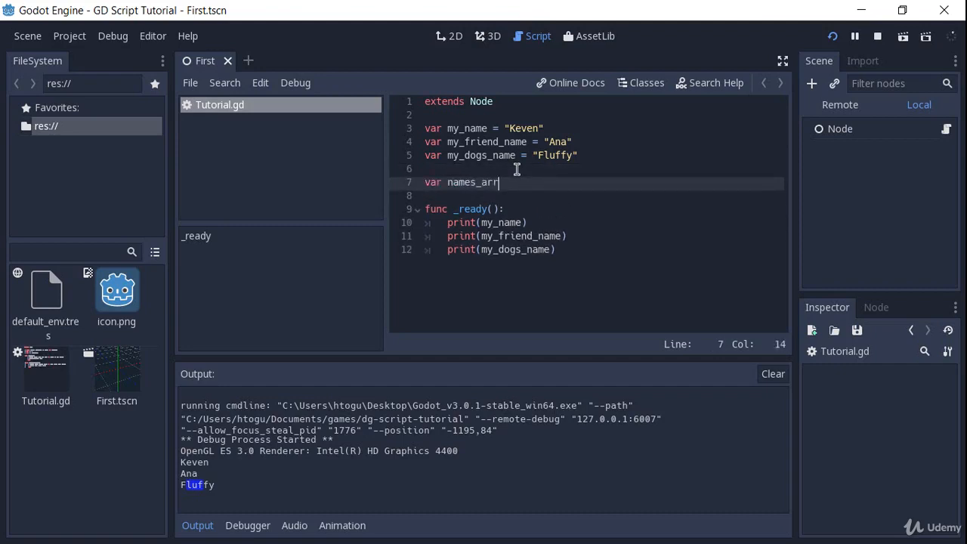
pyautogui.write('ay = []')
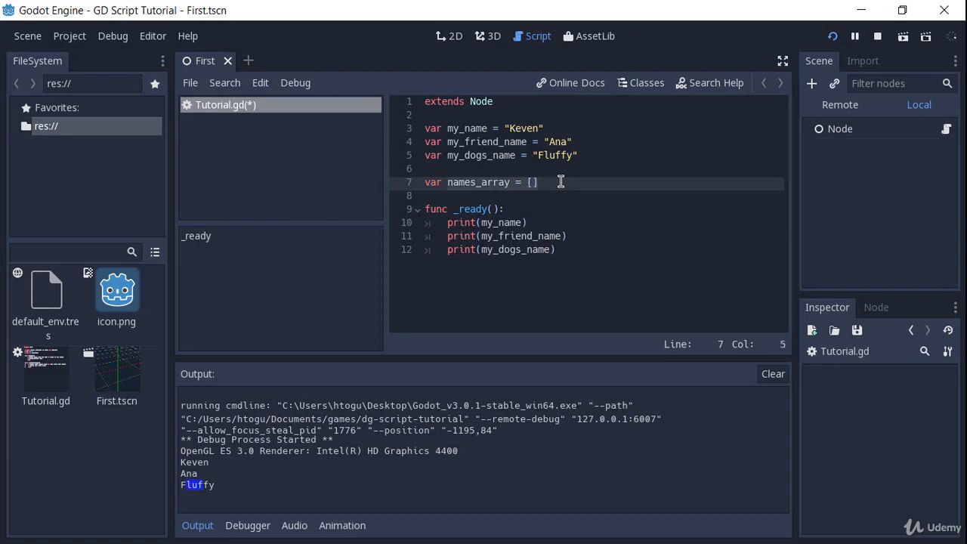
# Fill names_array with my_name, my_friend_name, my_dogs_name
pyautogui.click(510, 142)
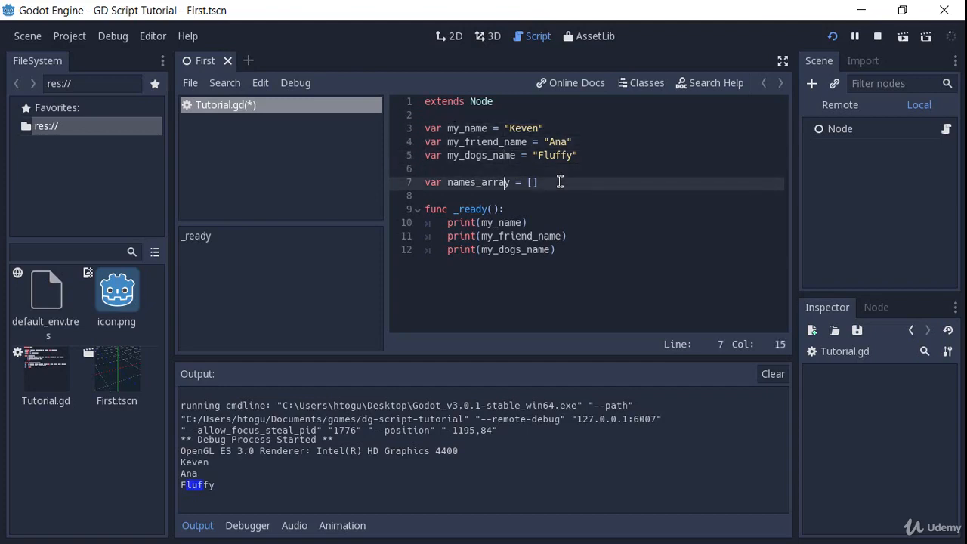
pyautogui.write('my_name, my_fr')
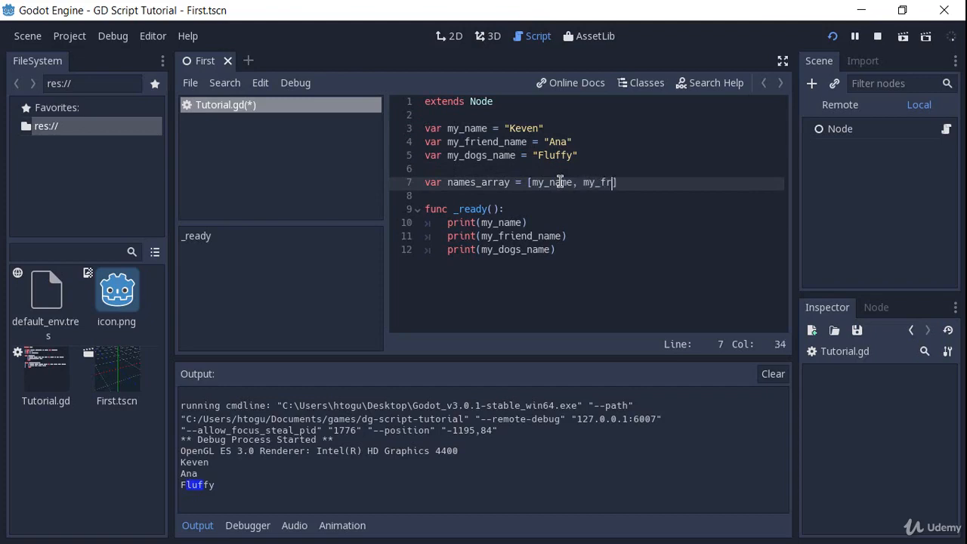
pyautogui.write('iend_name,')
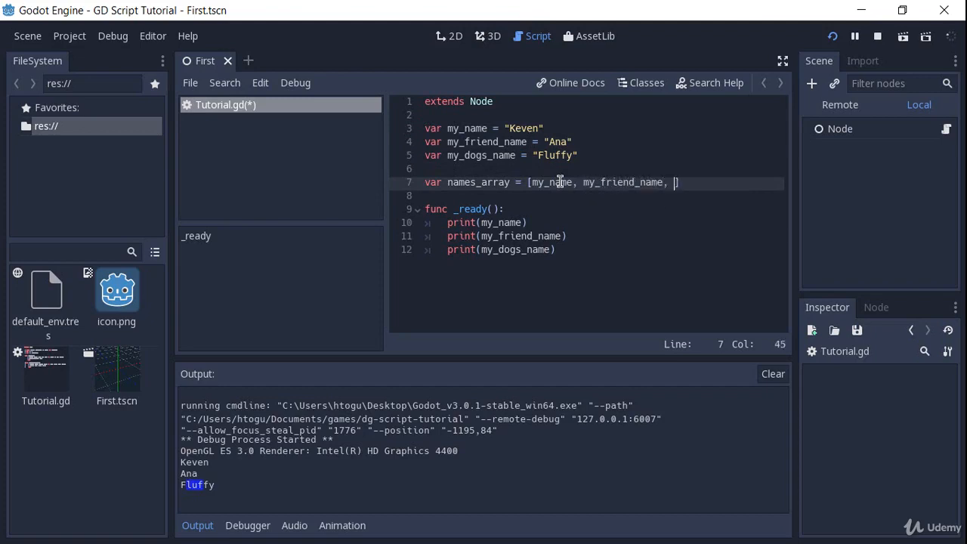
pyautogui.write('my_dogs_name')
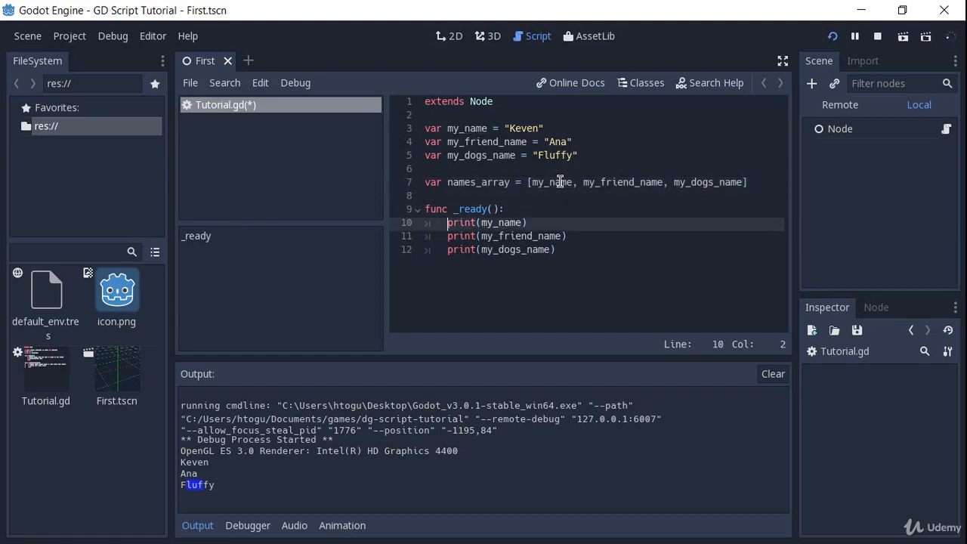
# Replace the prints with 'for current_name in names_array: print(current_name)' and run the scene
pyautogui.press('Delete')
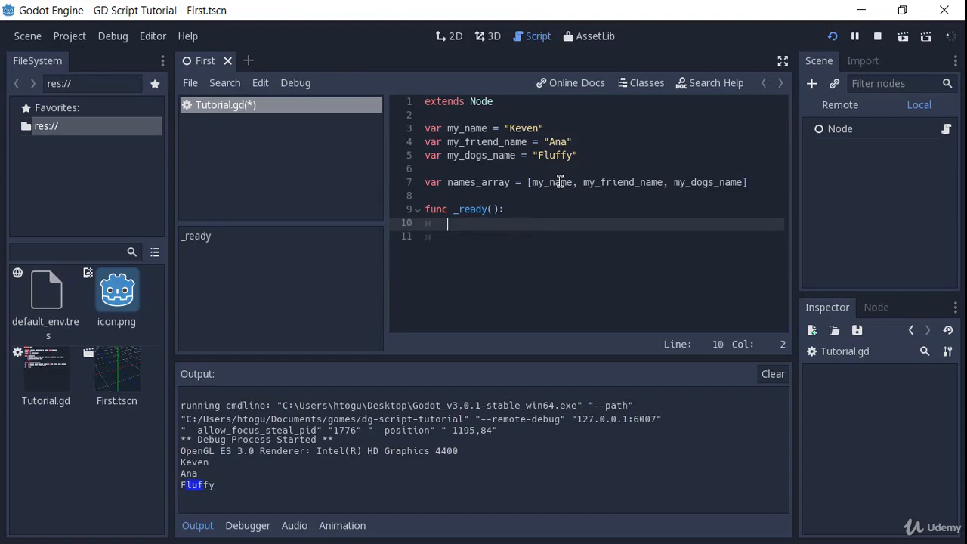
pyautogui.write('for')
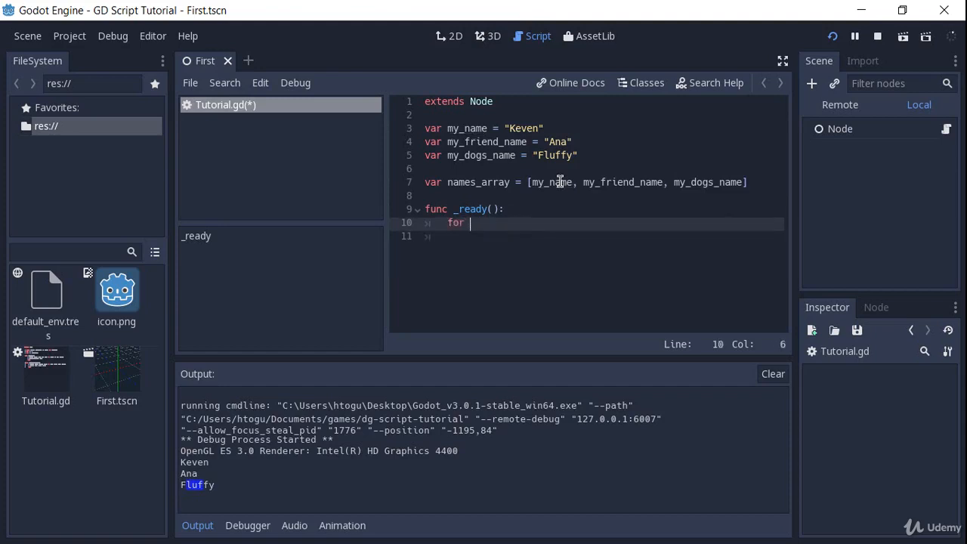
pyautogui.write('current_name in')
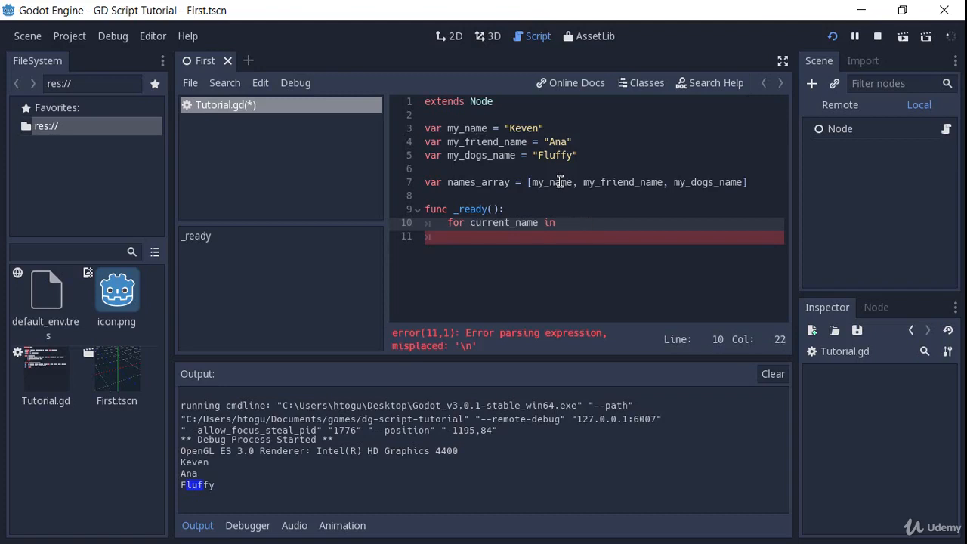
pyautogui.write('names_')
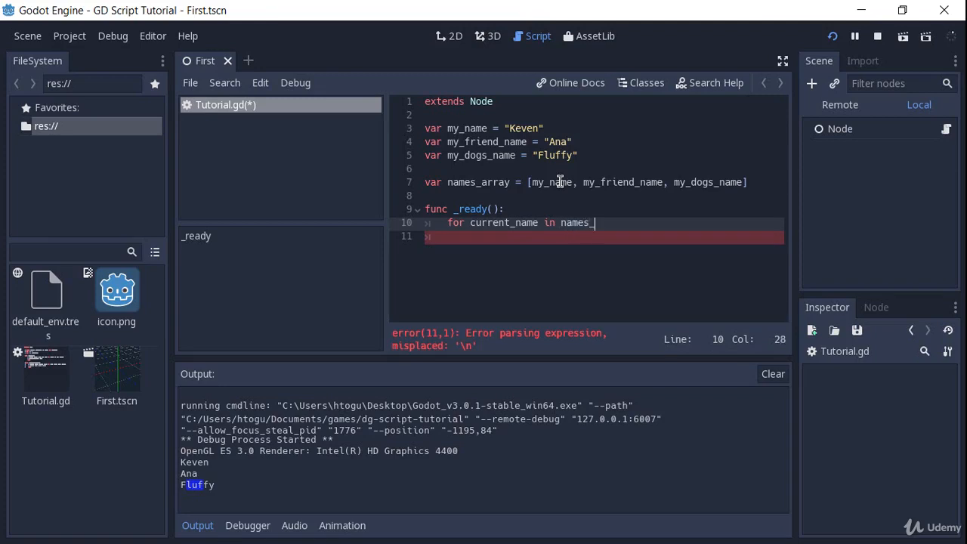
pyautogui.write('array:')
pyautogui.click(603, 236)
pyautogui.write('print')
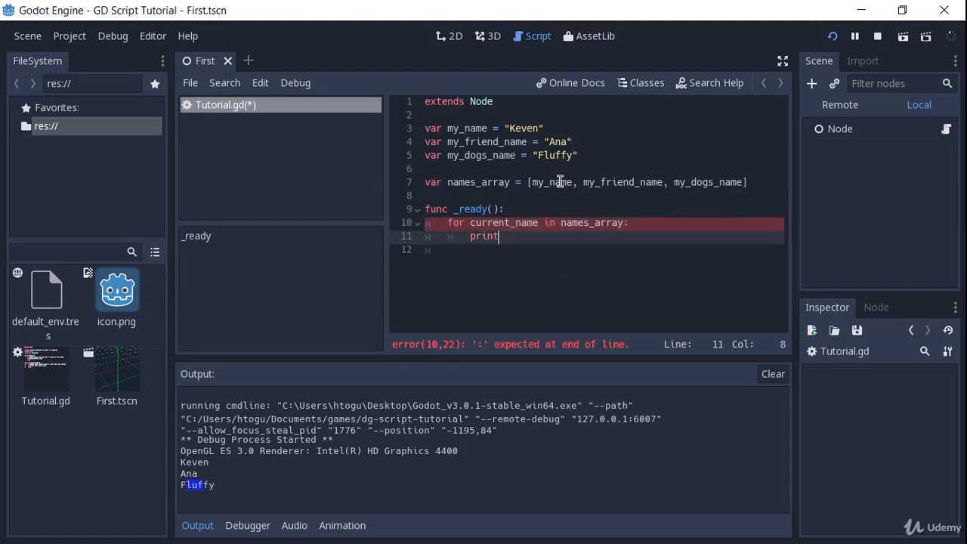
pyautogui.write('(current_')
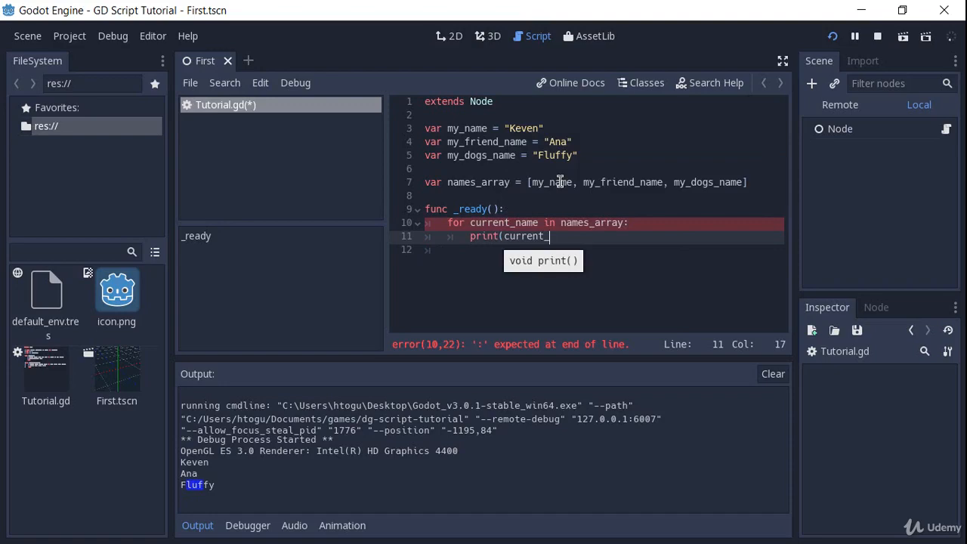
pyautogui.write('name)')
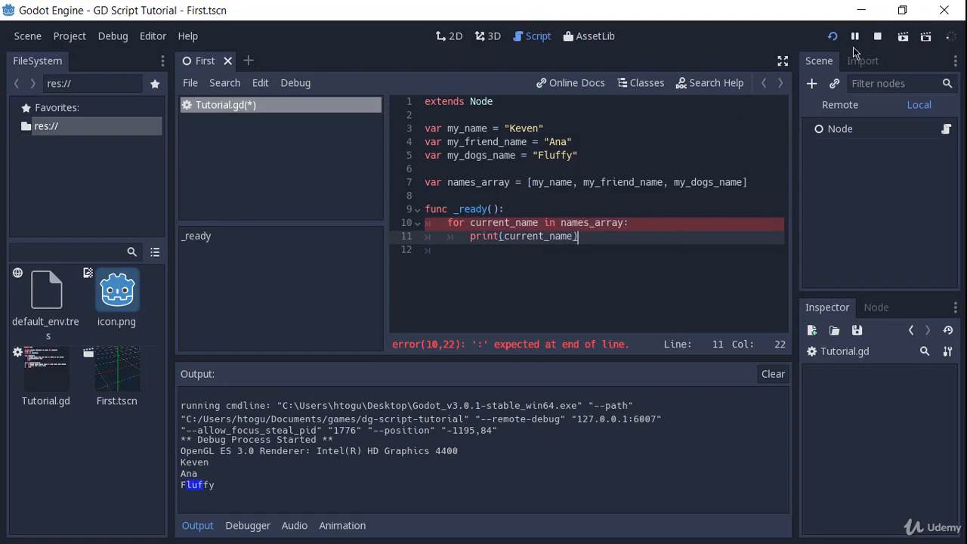
pyautogui.click(833, 36)
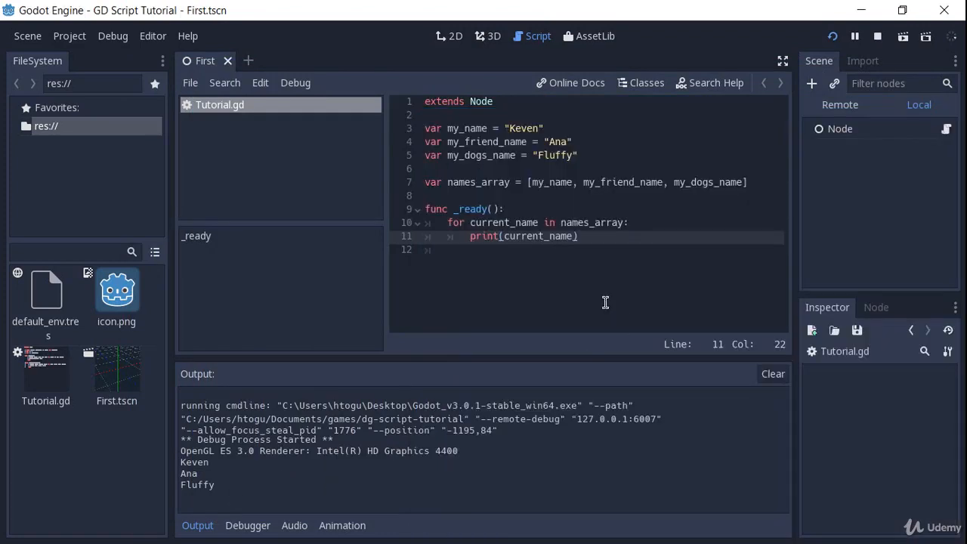
pyautogui.moveTo(489, 194)
pyautogui.write('va')
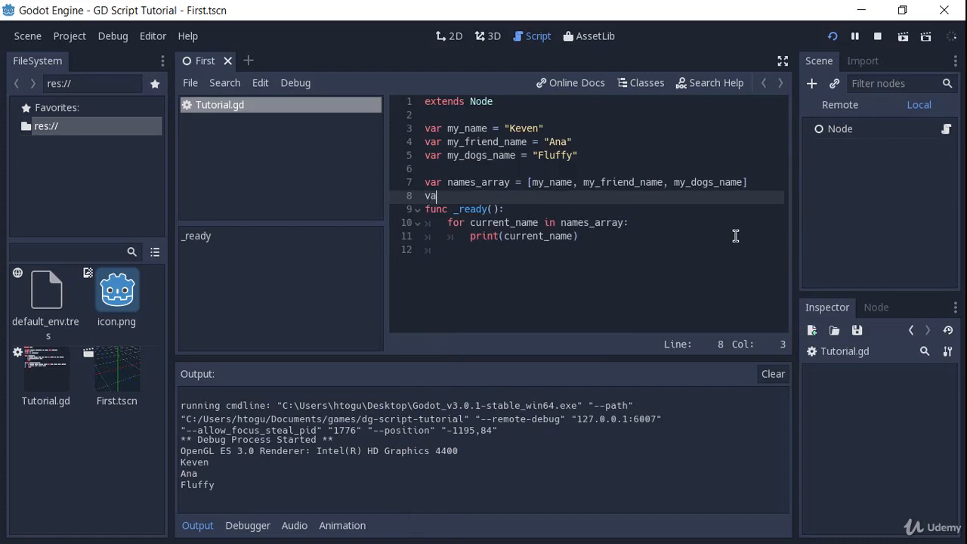
# Declare var ages_array = [50, 19, 10] on the line after names_array
pyautogui.write('r')
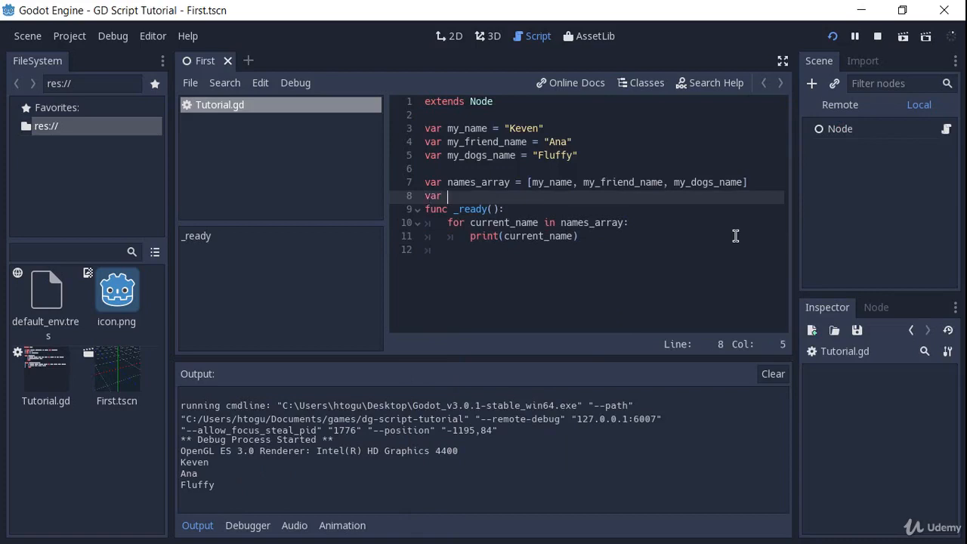
pyautogui.write('ages_arrayt')
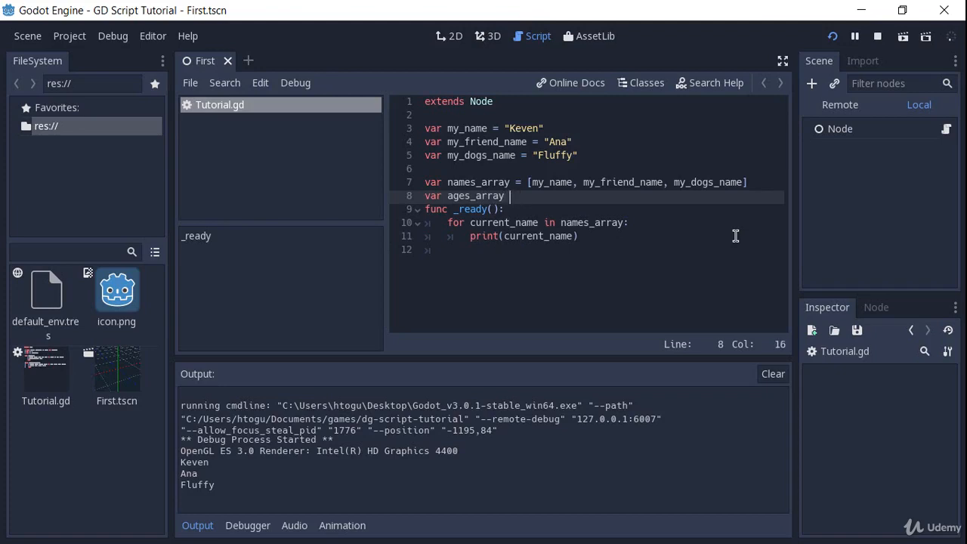
pyautogui.write('= [')
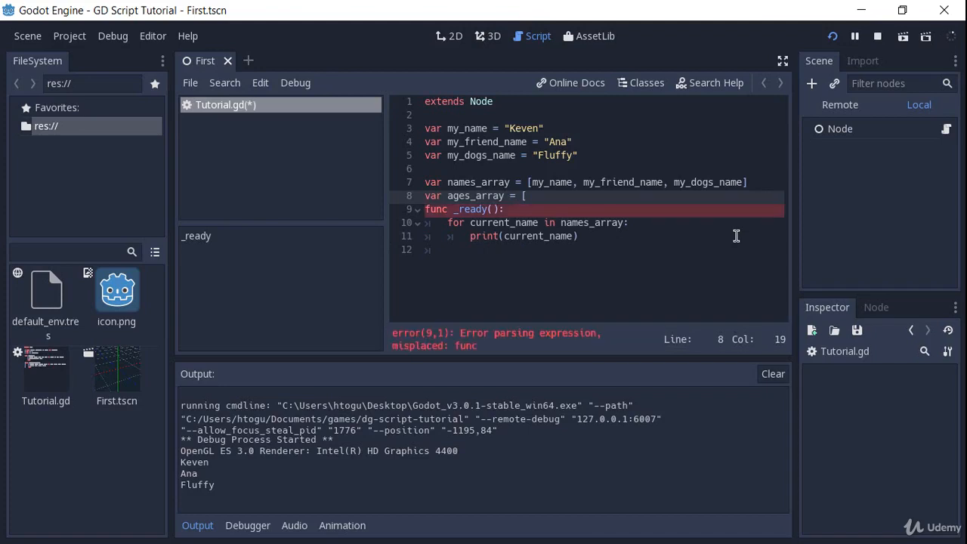
pyautogui.write('50,')
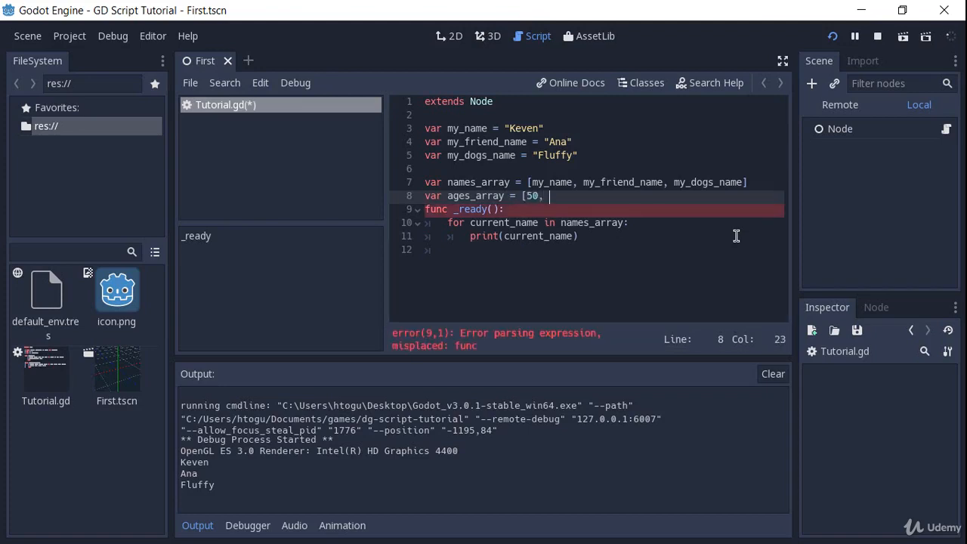
pyautogui.write('19, 10')
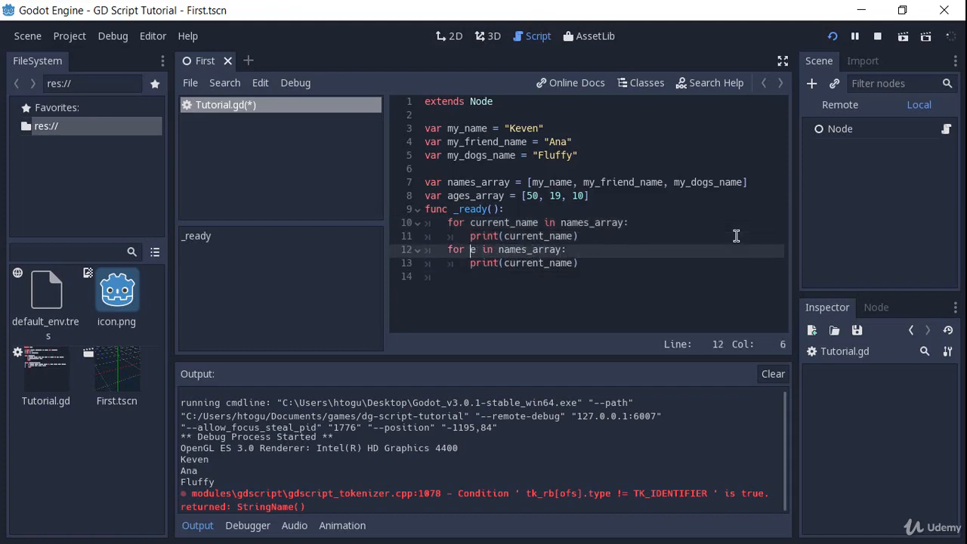
# Change the duplicated loop to 'for current_age in ages_array: print(current_age)'
pyautogui.write('current_ag')
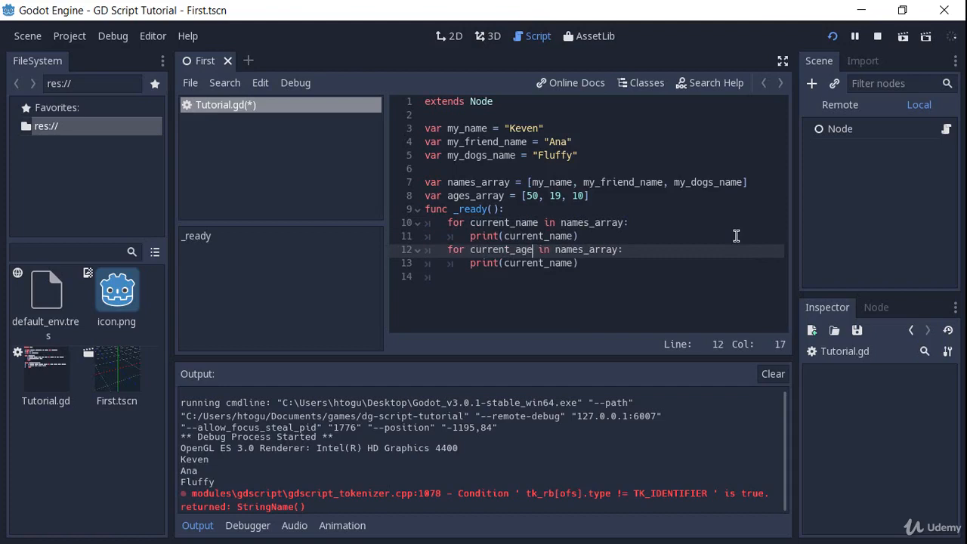
pyautogui.write('a')
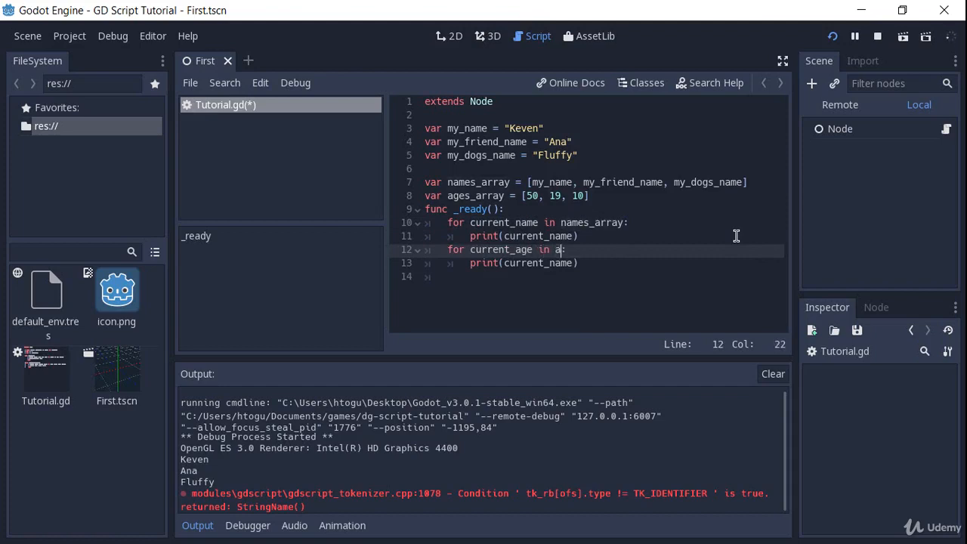
pyautogui.write('ges_array:')
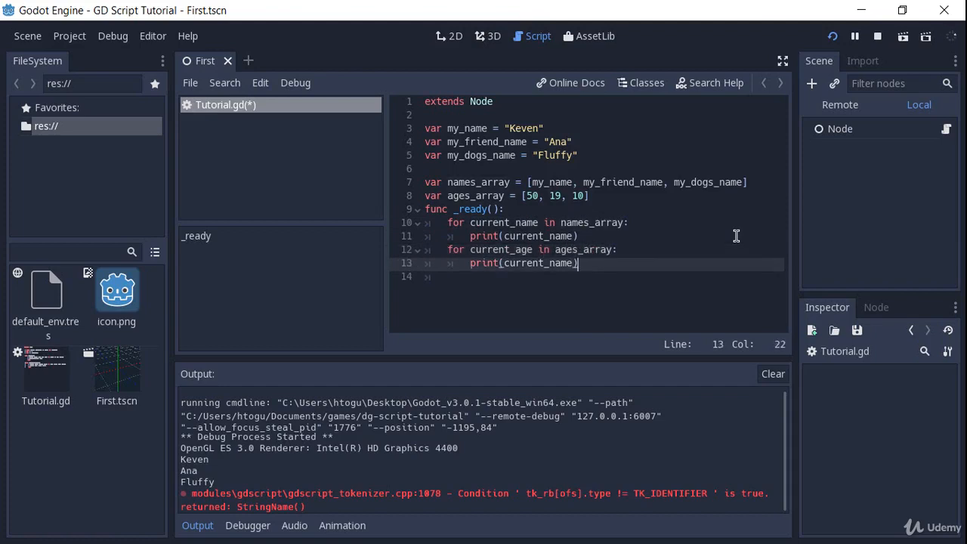
pyautogui.write('current_age')
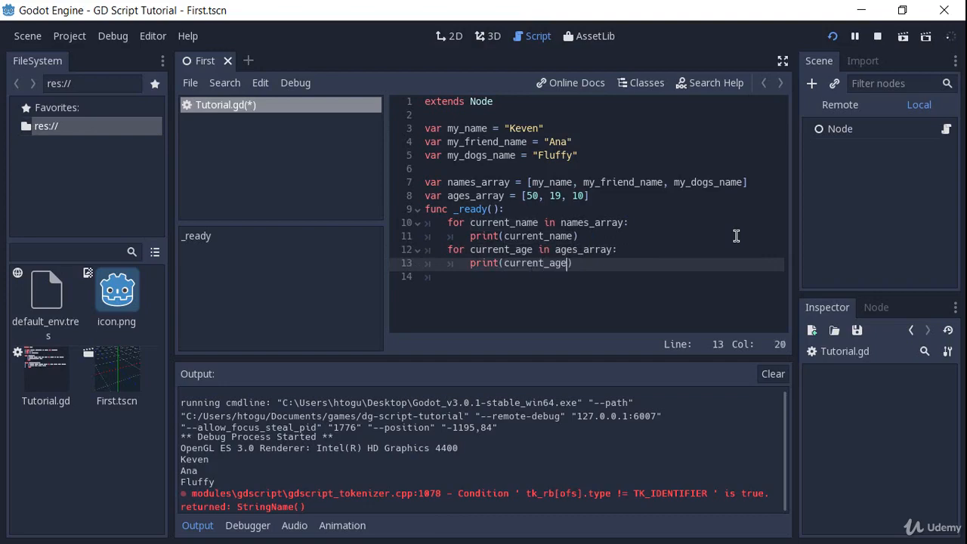
# Run the scene so 50, 19, 10 follow the names in Output, then return to the editor
pyautogui.click(833, 36)
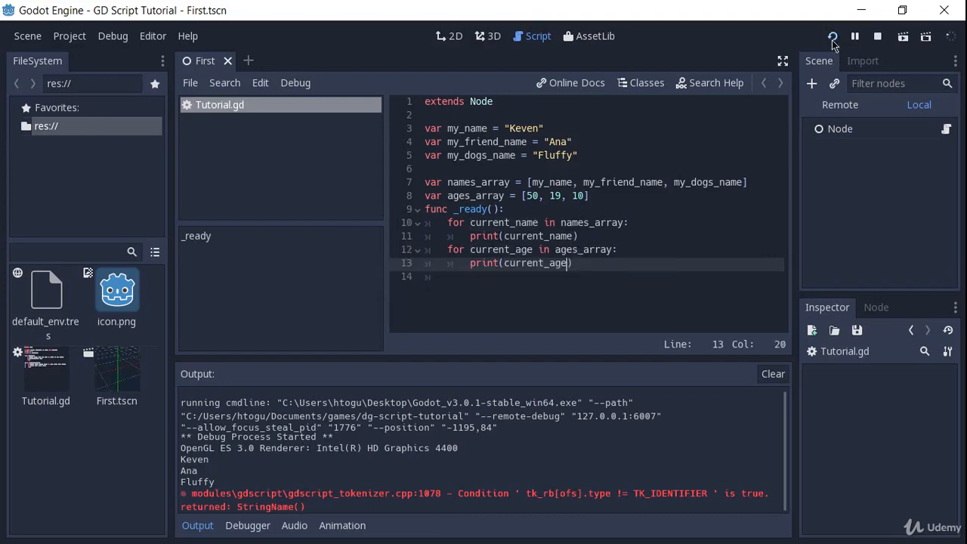
pyautogui.click(832, 36)
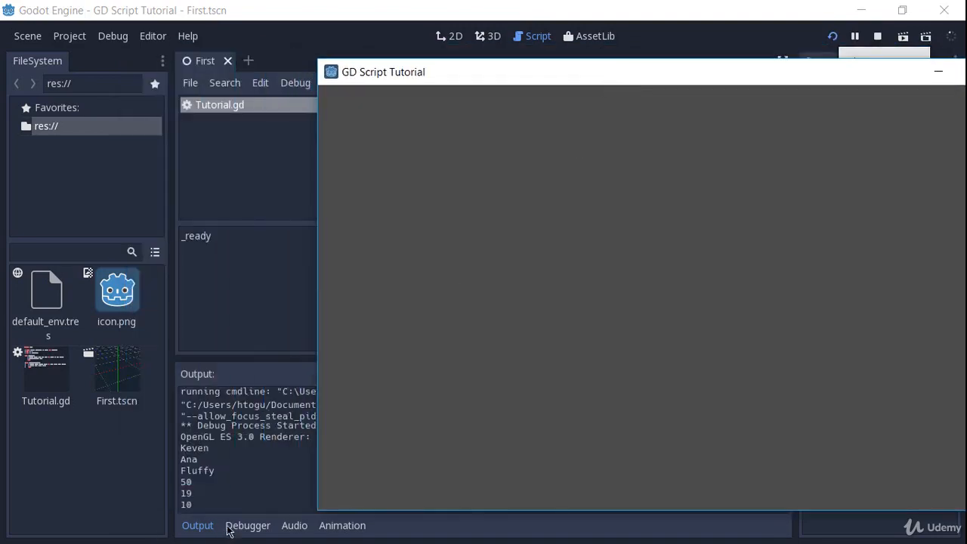
pyautogui.click(938, 71)
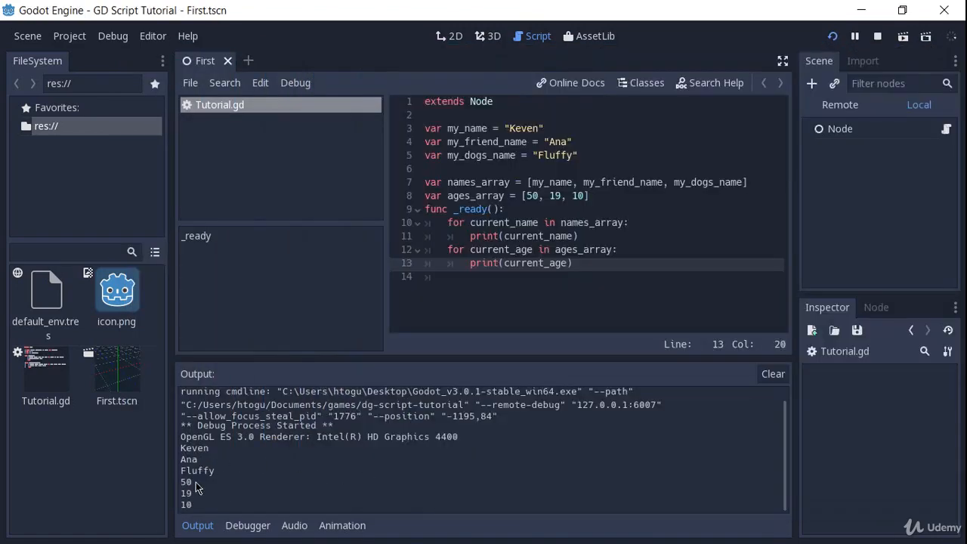
pyautogui.moveTo(557, 234)
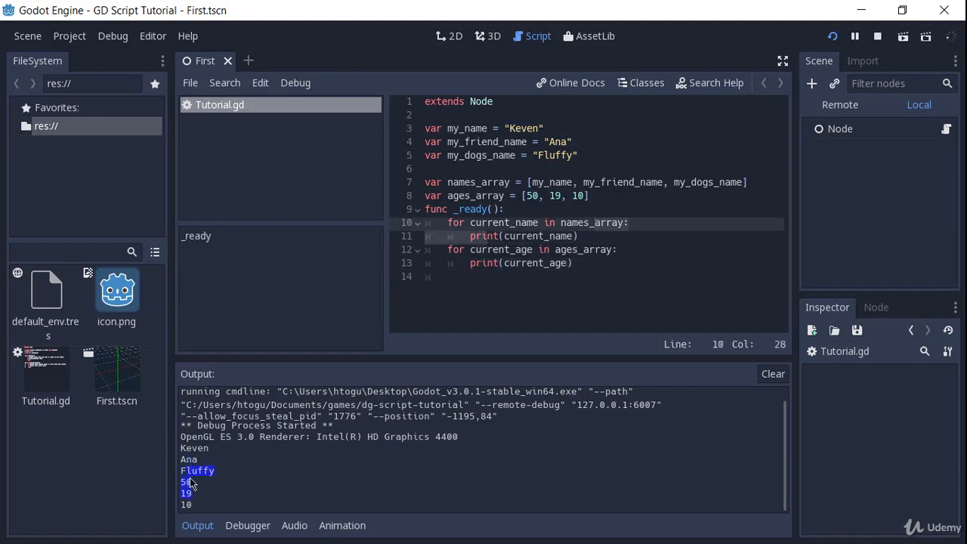
# Sketch sample 'Keven -' and 'Ana -' lines after the ages print, then delete them
pyautogui.click(618, 270)
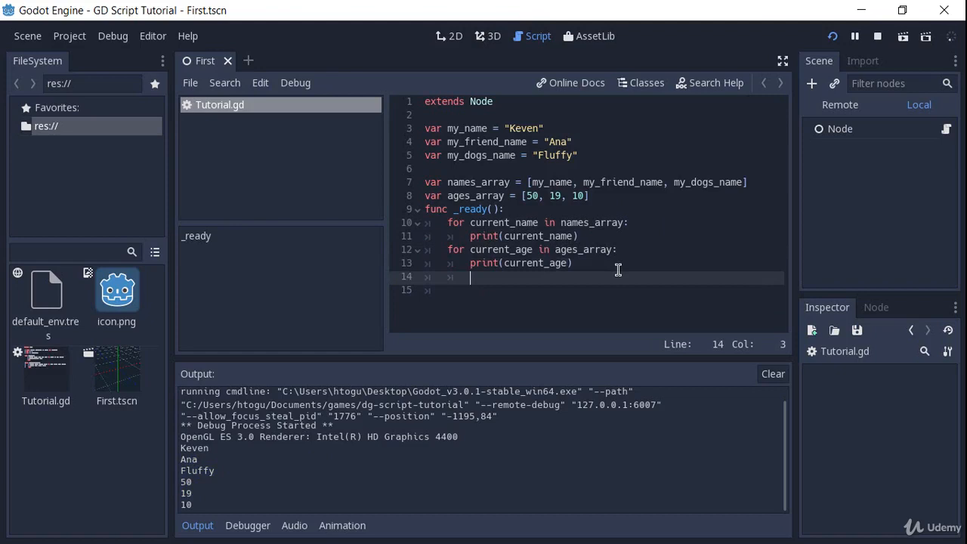
pyautogui.write('Keven - 50')
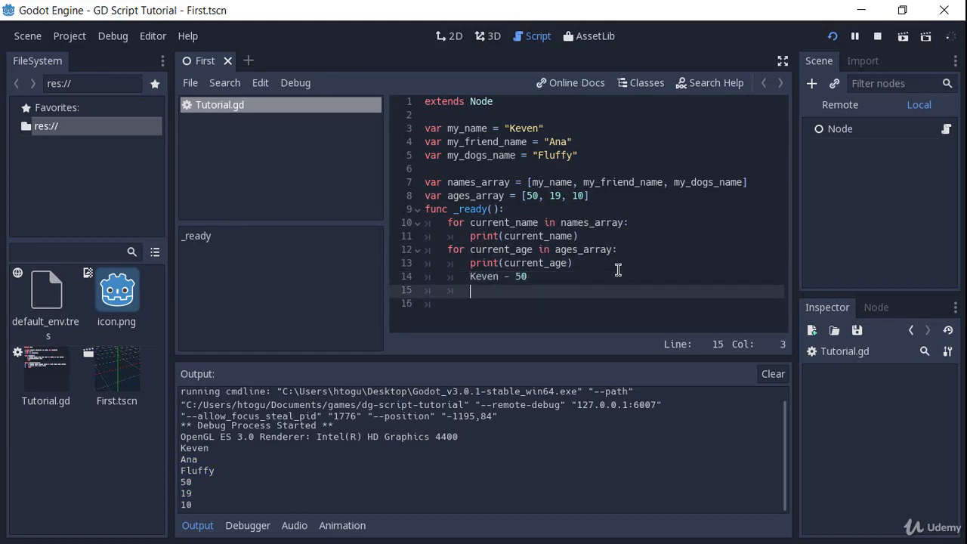
pyautogui.write('Ana -')
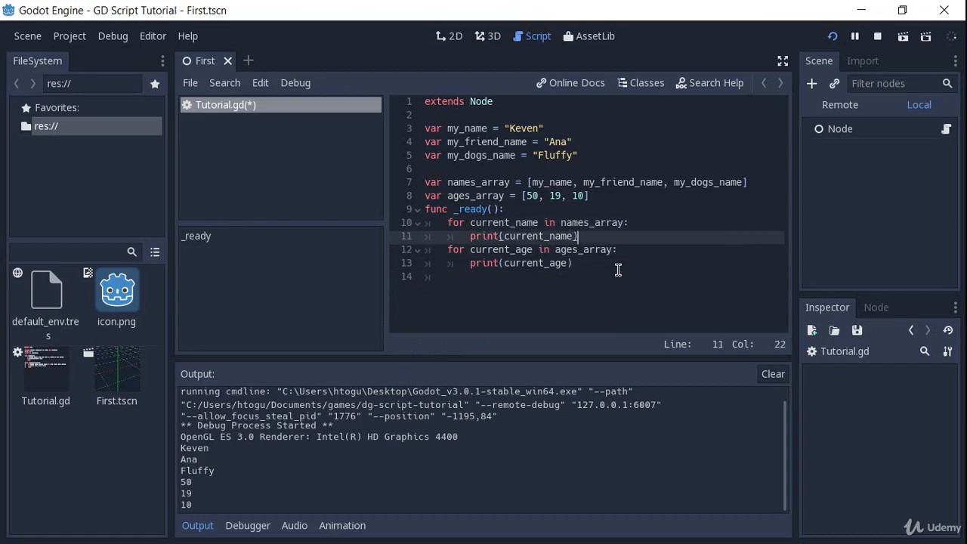
# Insert a blank line separating the array declarations from _ready
pyautogui.click(563, 182)
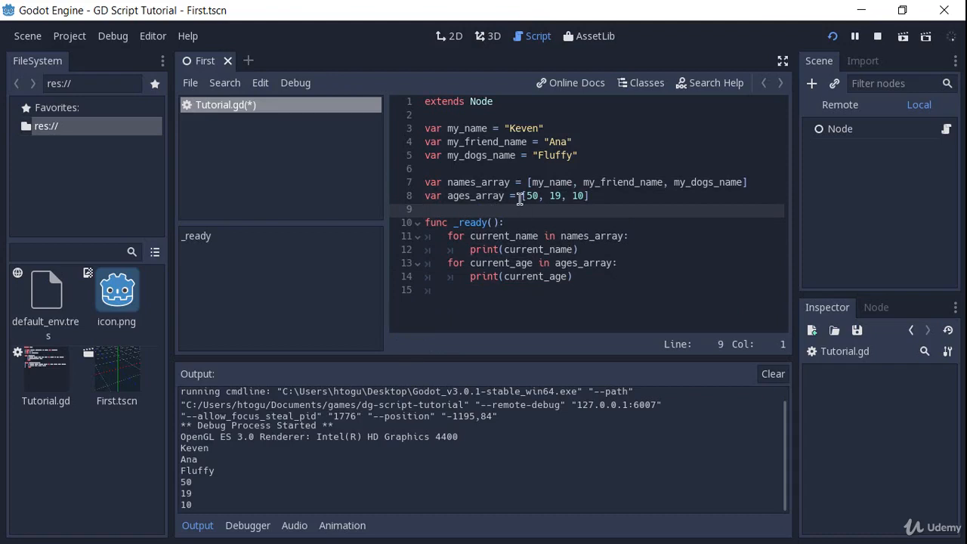
pyautogui.click(550, 182)
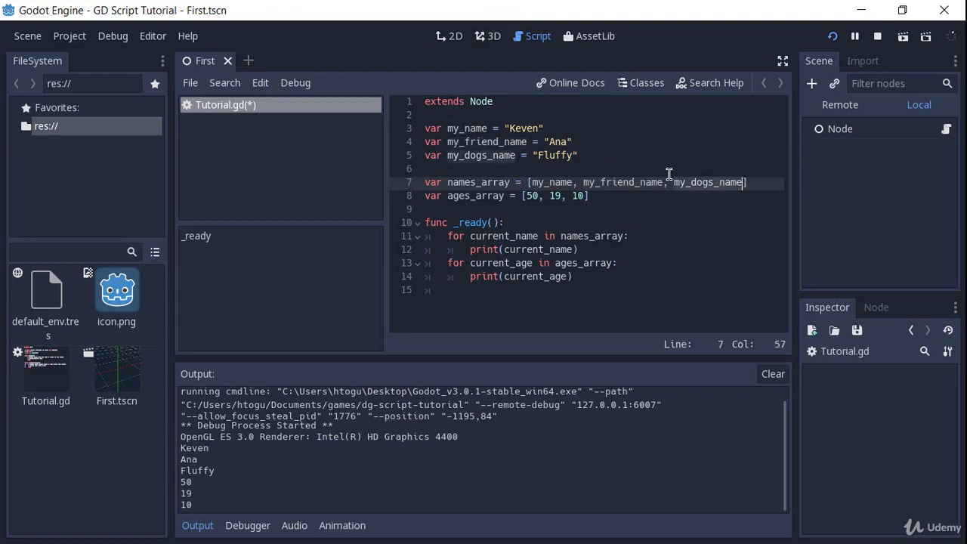
# Add print("The dog's name: " + names_array[2]) at the end of _ready, dropping the str( attempt
pyautogui.click(504, 222)
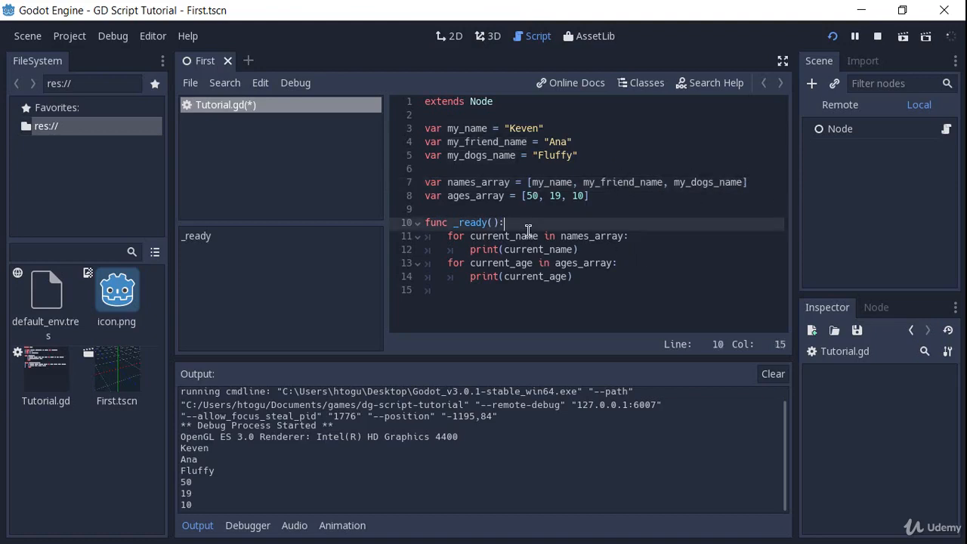
pyautogui.write('prn')
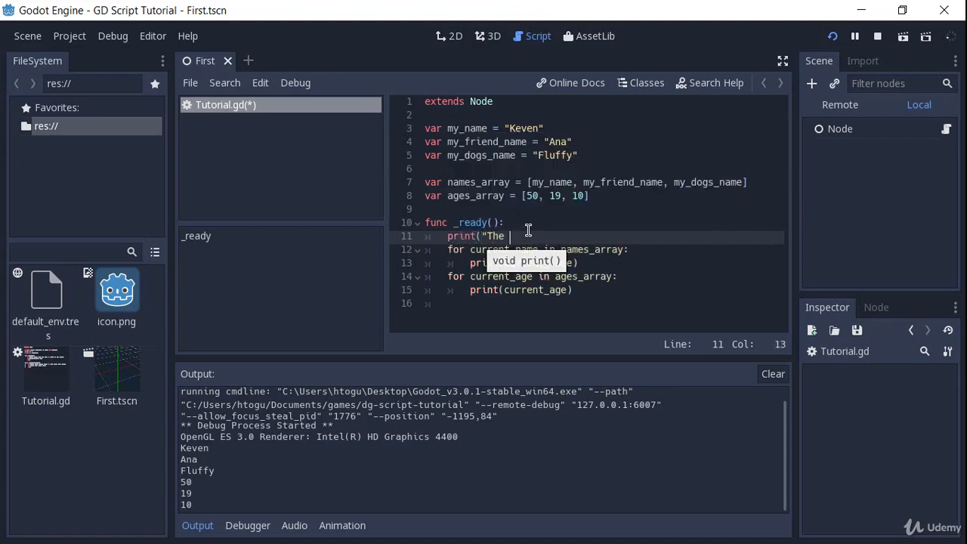
pyautogui.write("dog's")
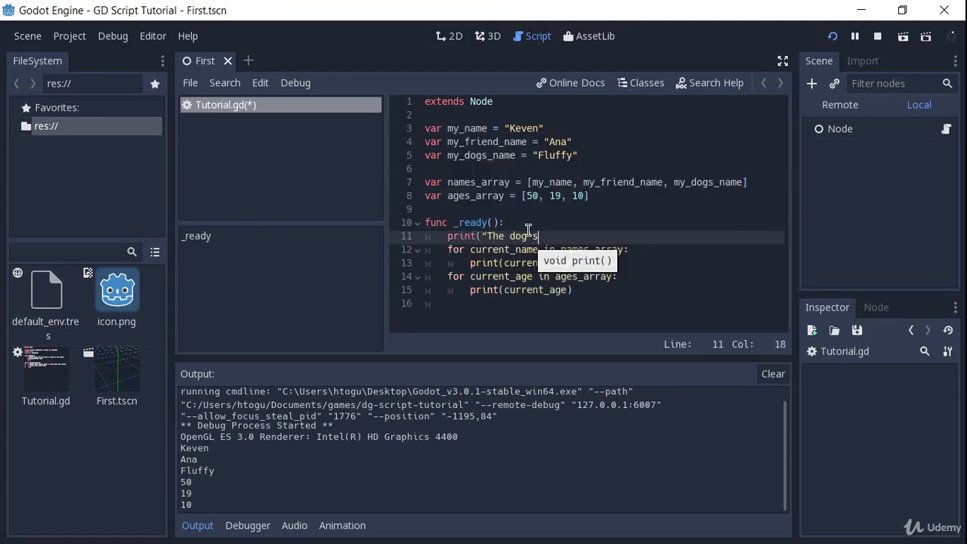
pyautogui.write('name: " +')
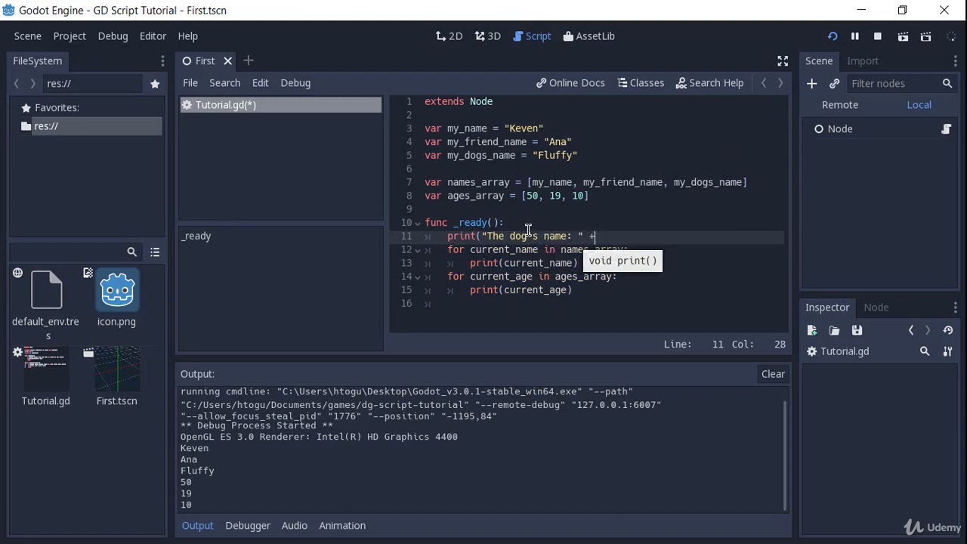
pyautogui.write('str(')
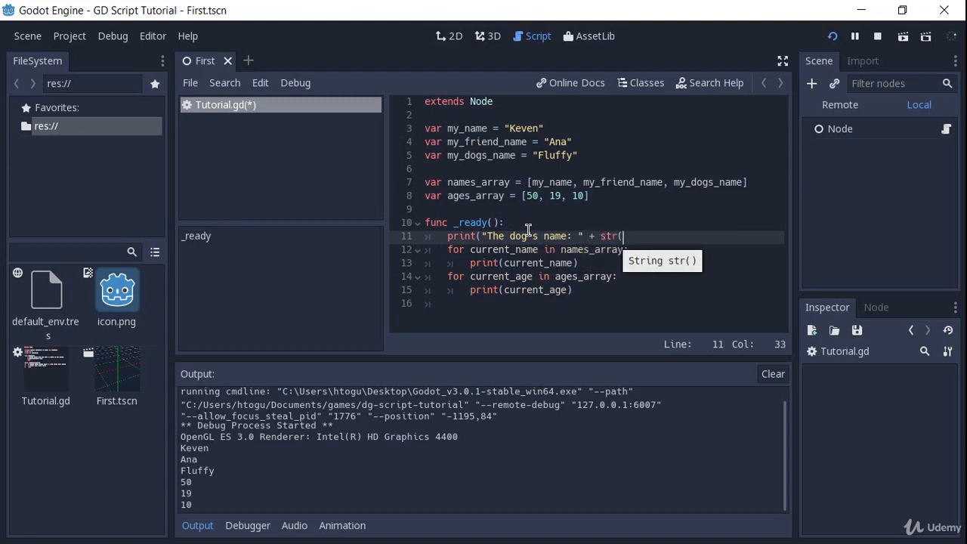
pyautogui.press('BackSpace')
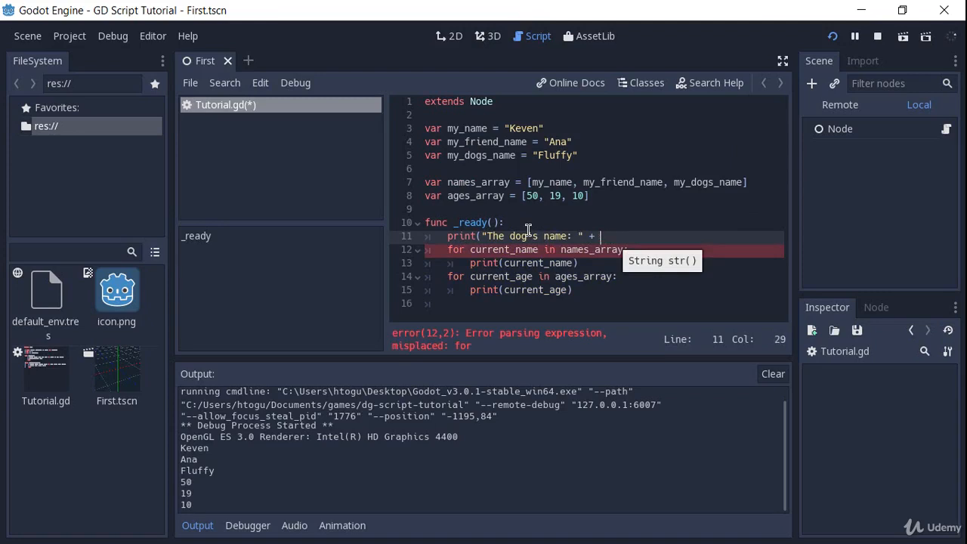
pyautogui.write('names')
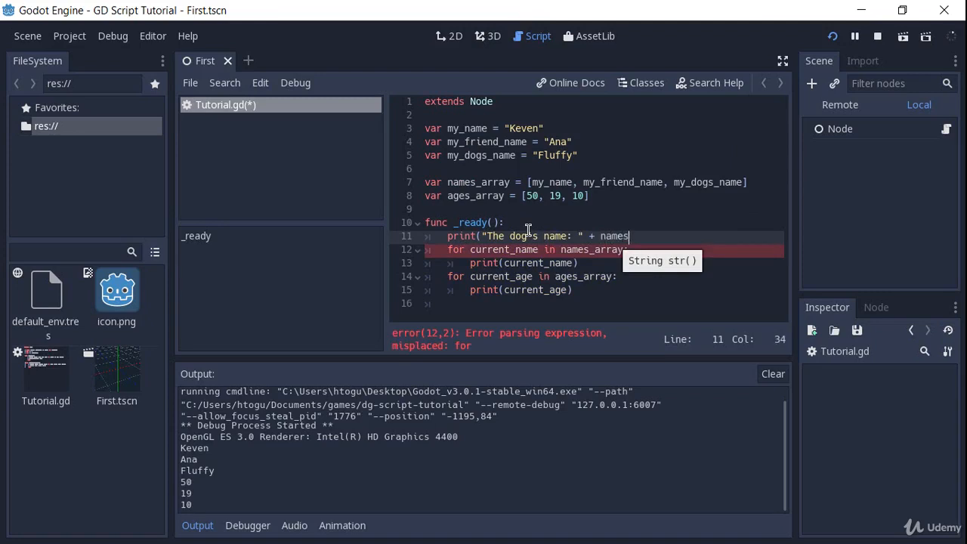
pyautogui.write('_array[')
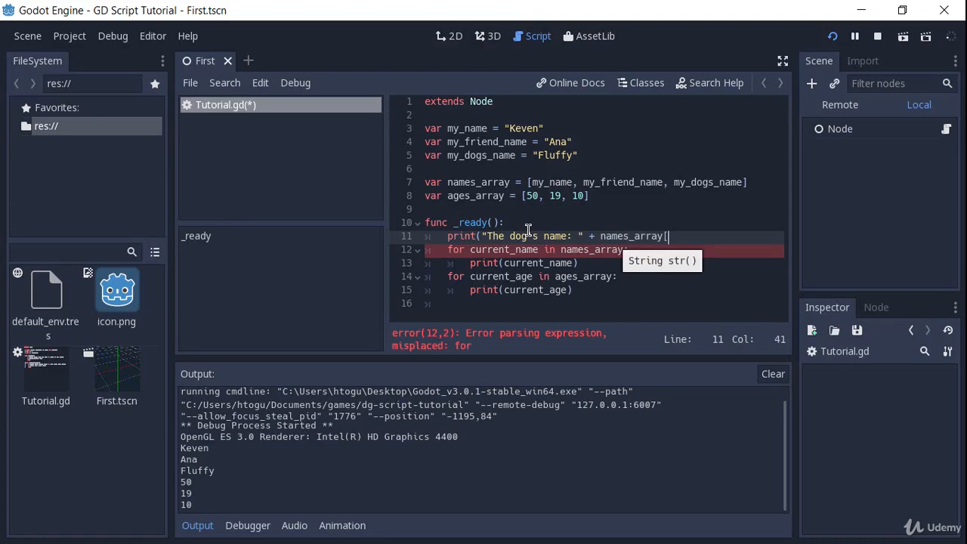
pyautogui.write('2])')
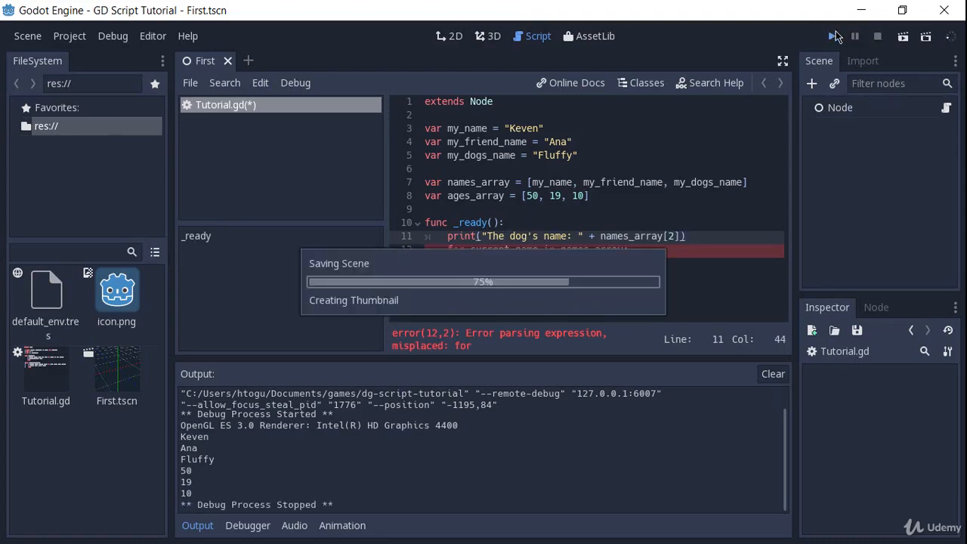
# Run the scene to see 'The dog's name: Fluffy' and start typing names_array.size() below
pyautogui.click(832, 37)
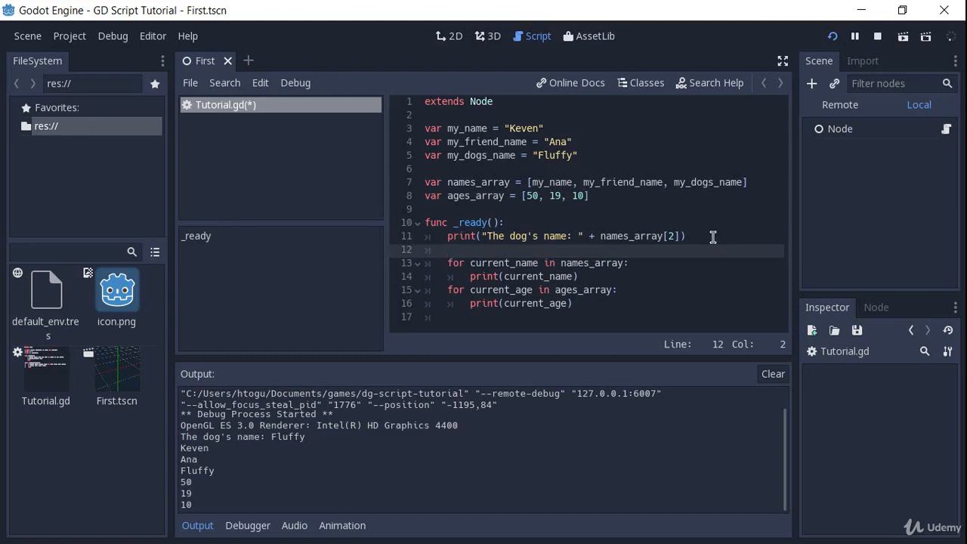
pyautogui.write('names_array.size(')
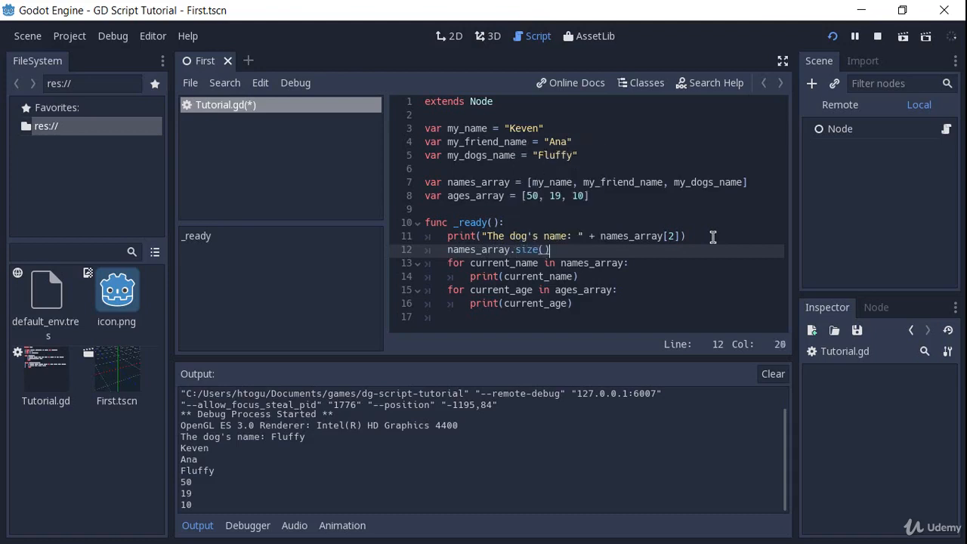
pyautogui.moveTo(455, 203)
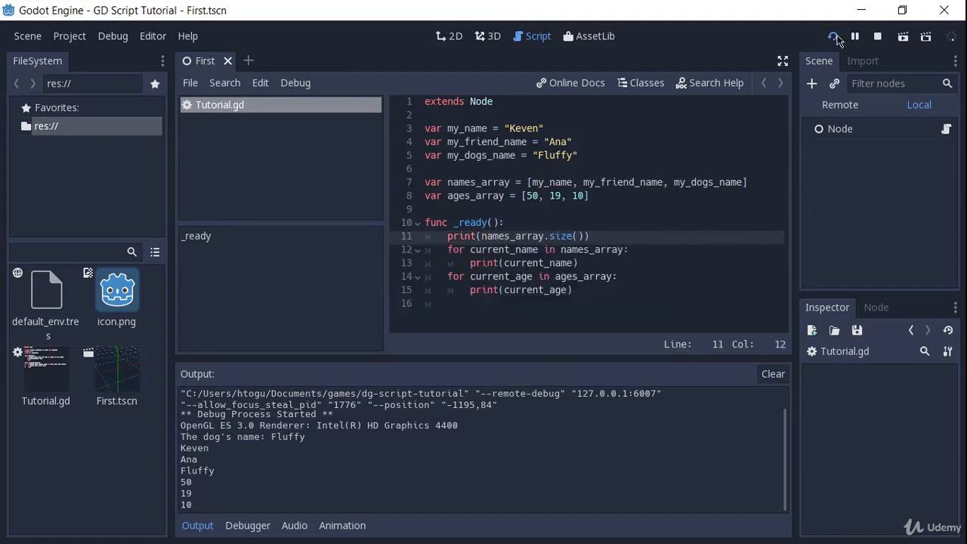
# Run print(names_array.size()) so Output shows 3
pyautogui.click(832, 37)
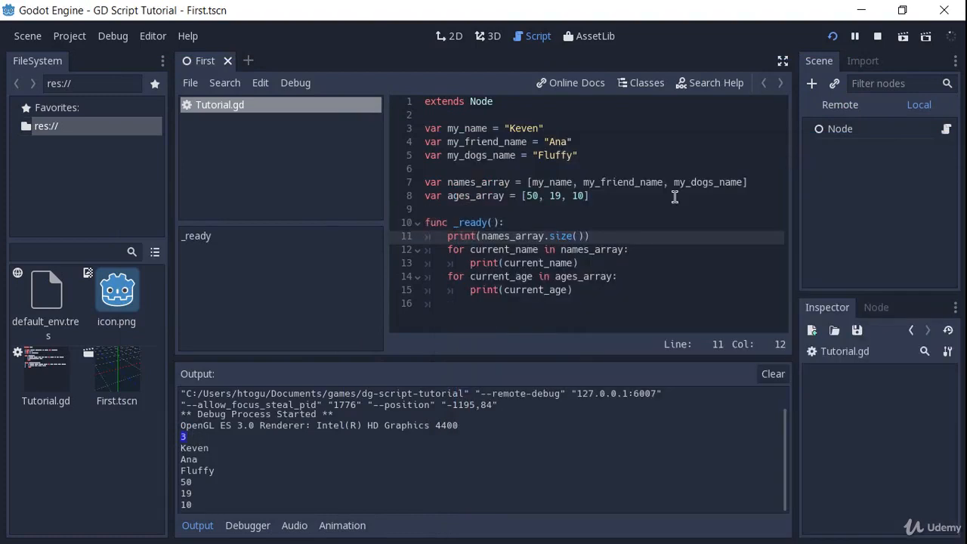
pyautogui.click(581, 235)
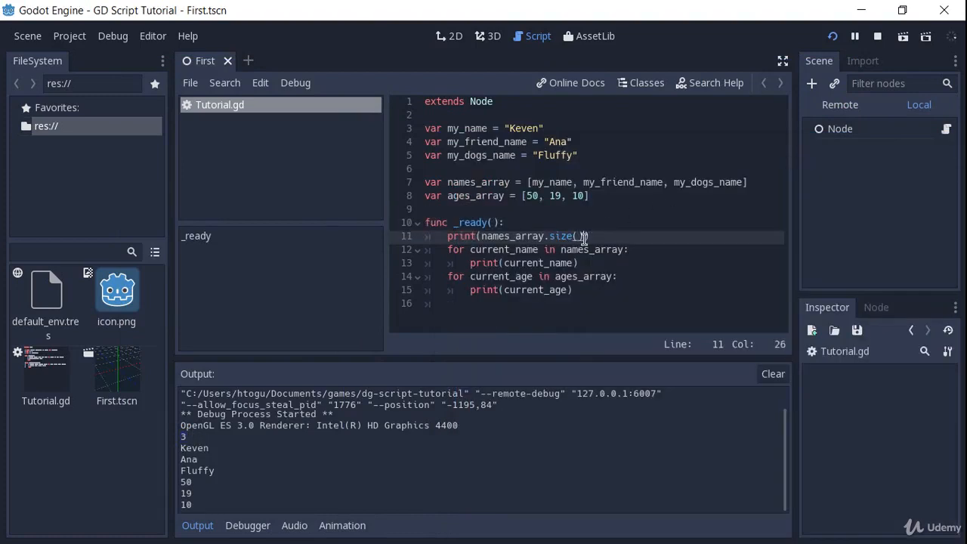
pyautogui.click(744, 182)
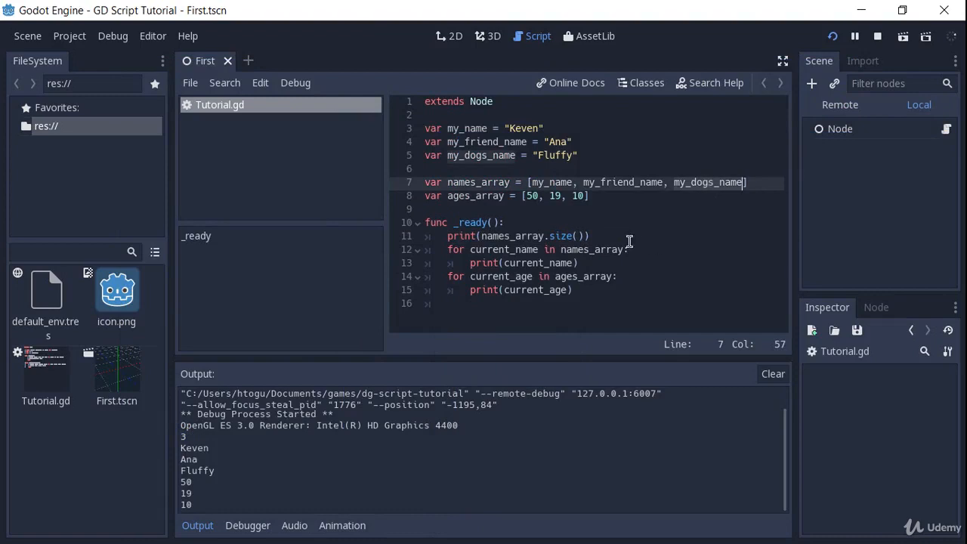
pyautogui.click(572, 182)
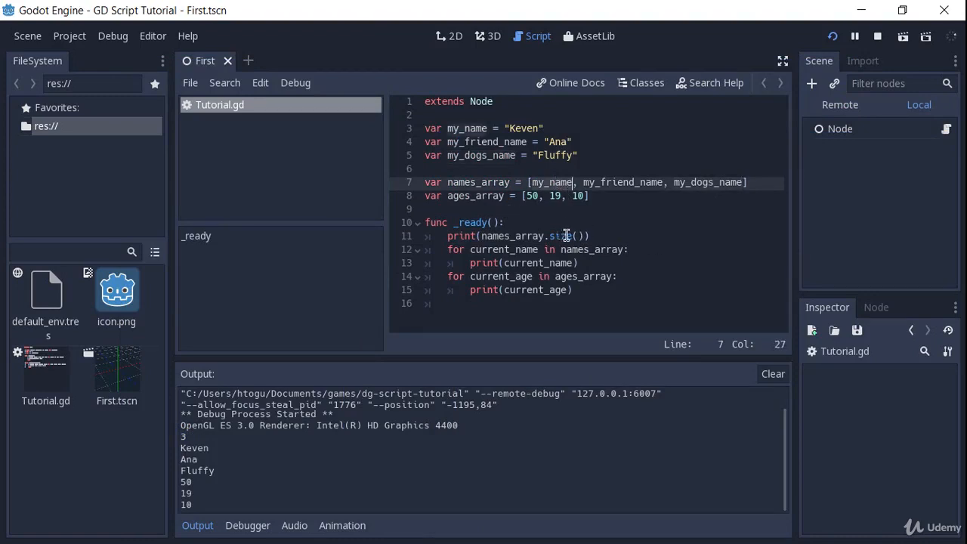
# Delete the size print, leaving _ready's first line empty
pyautogui.click(589, 235)
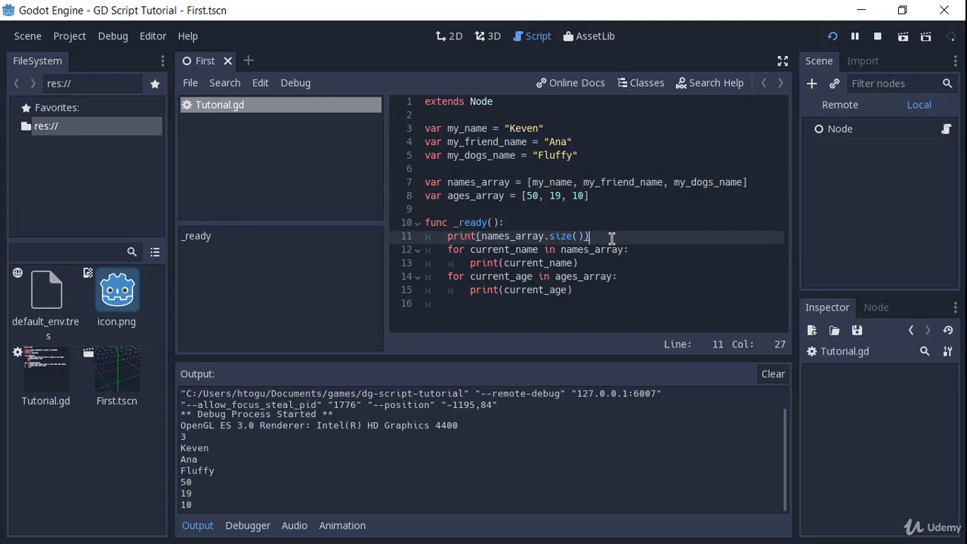
pyautogui.moveTo(553, 218)
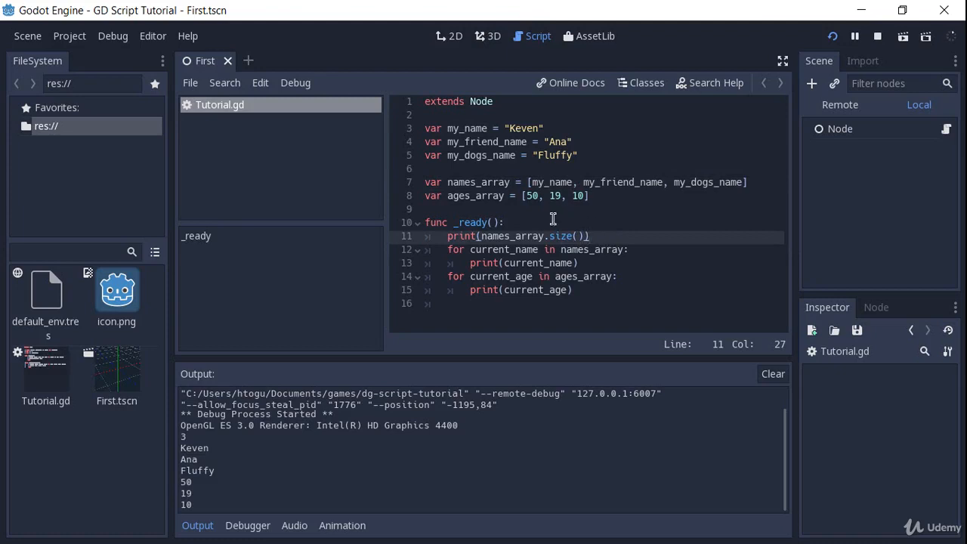
pyautogui.click(649, 209)
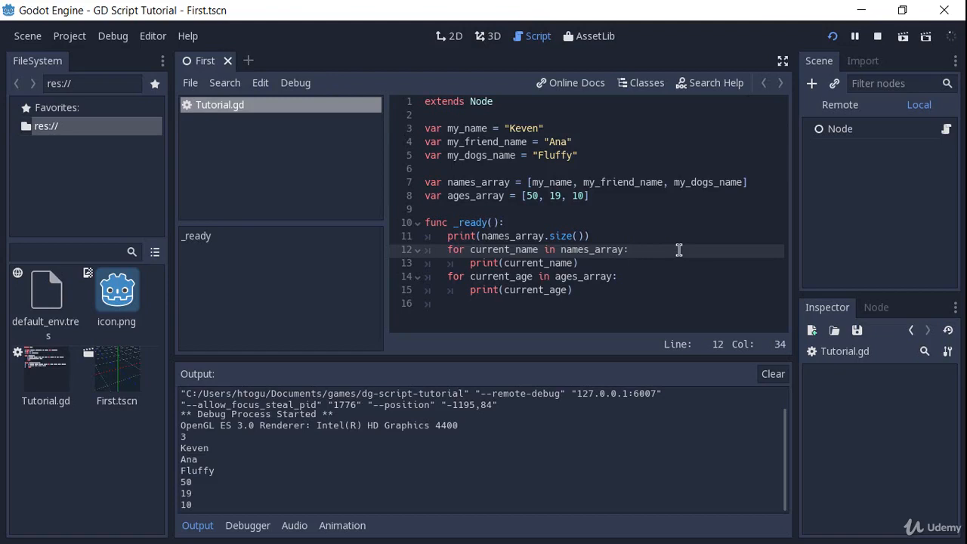
pyautogui.click(589, 236)
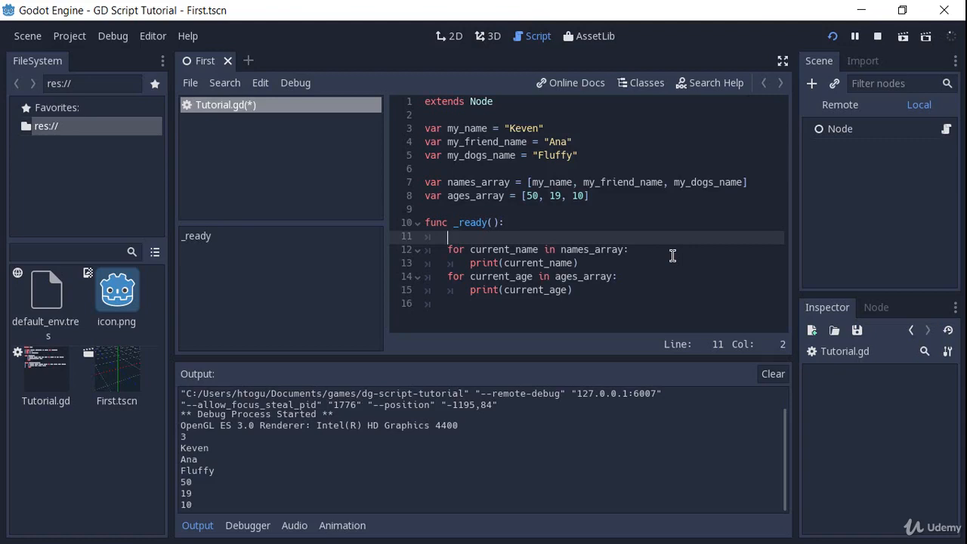
# Write a for loop over current_index in range(0, names_array.size())
pyautogui.write('for cu')
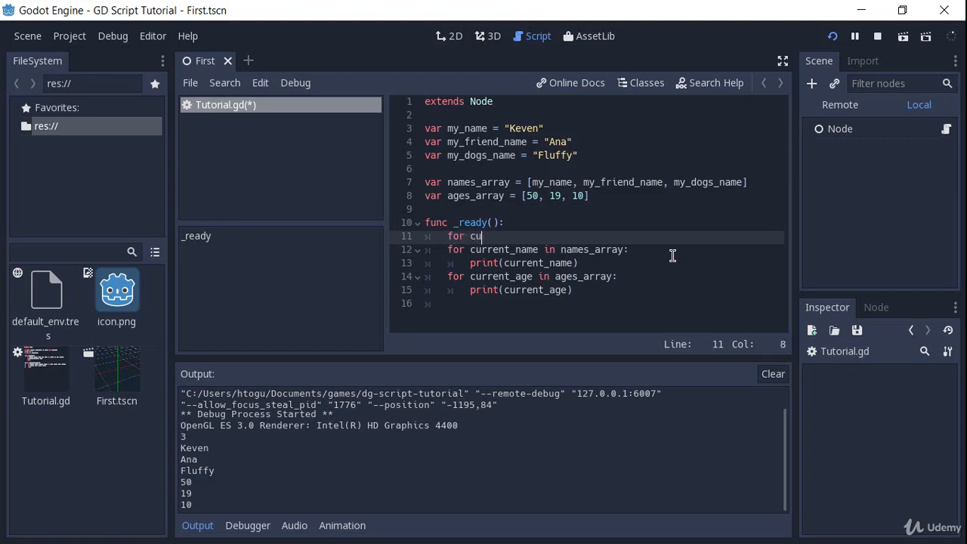
pyautogui.write('rrent_index')
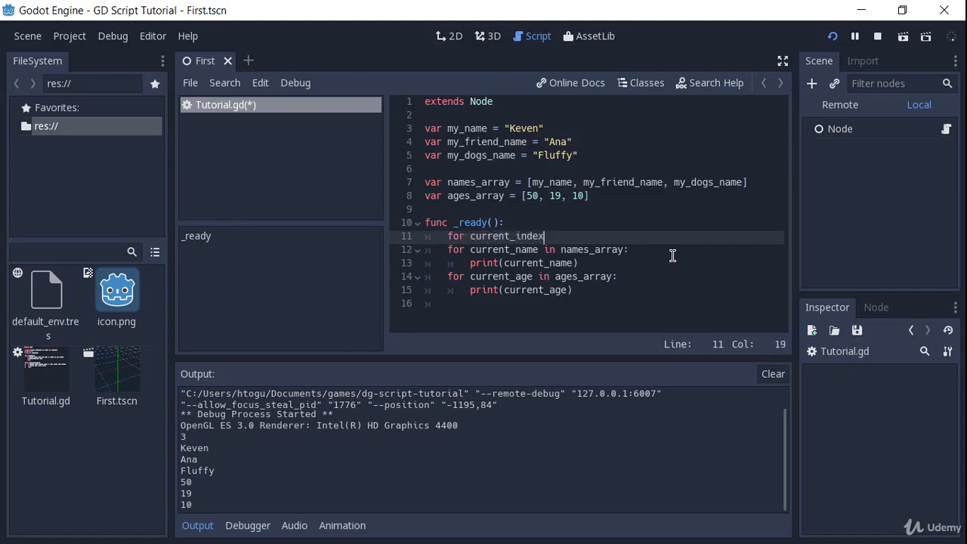
pyautogui.write('in range')
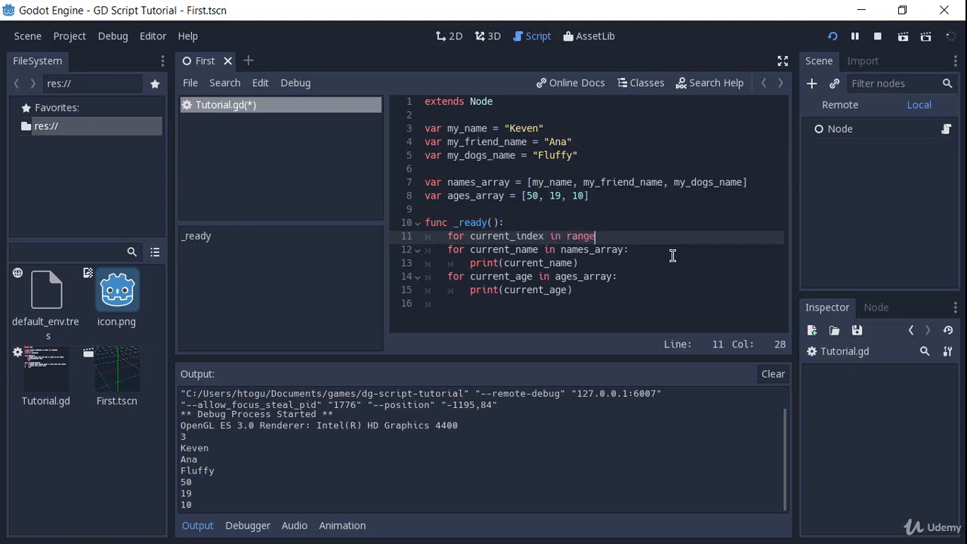
pyautogui.write('(0,')
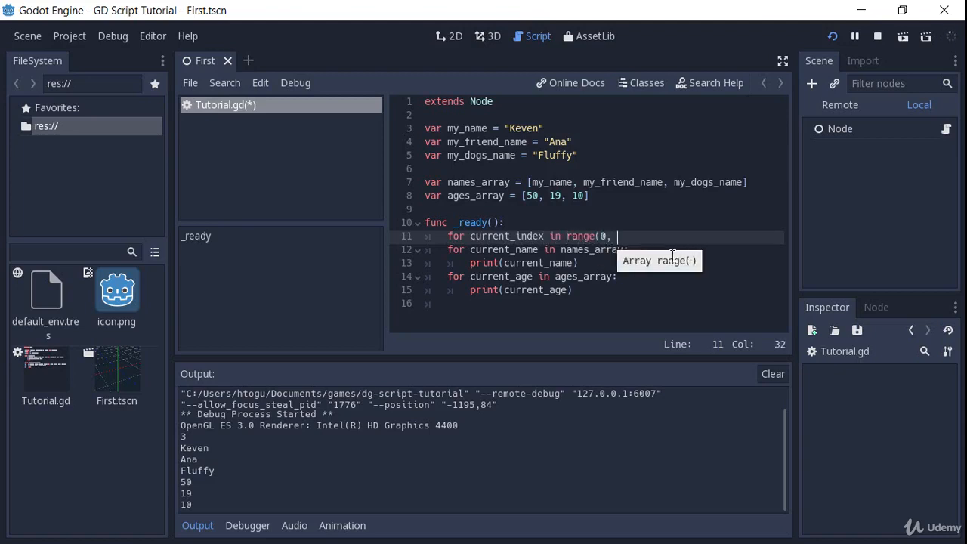
pyautogui.write('names_array')
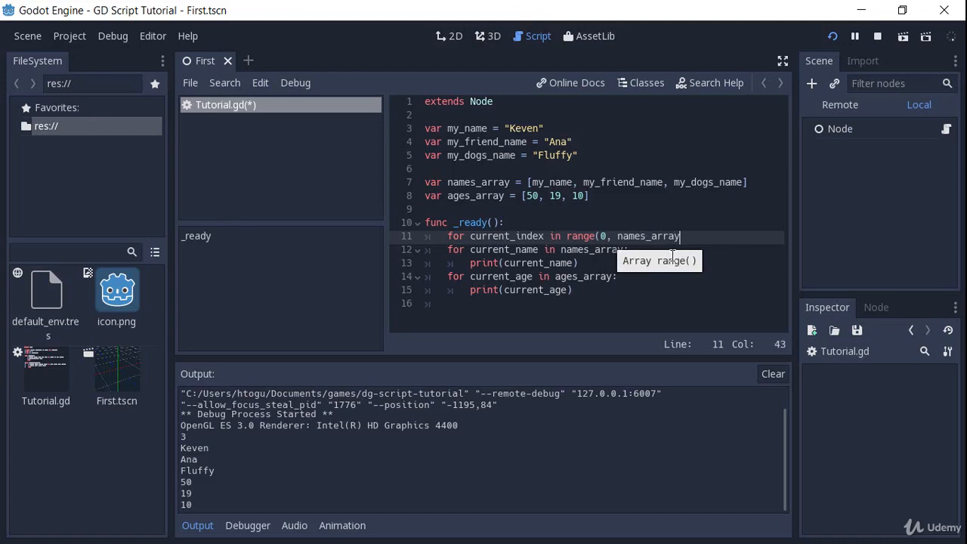
pyautogui.write('.size()):')
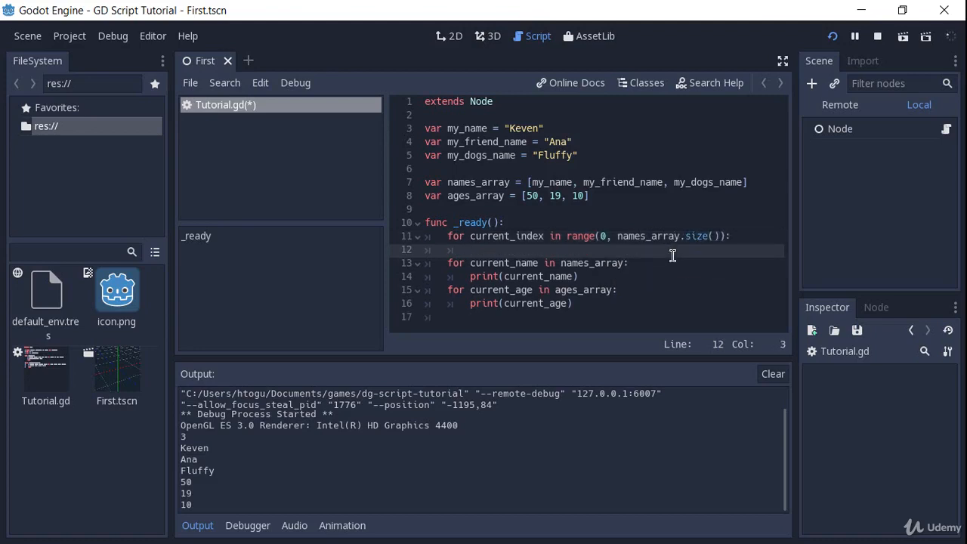
# Print names_array[current_index] in the loop, save and run the scene to see the names
pyautogui.write('print')
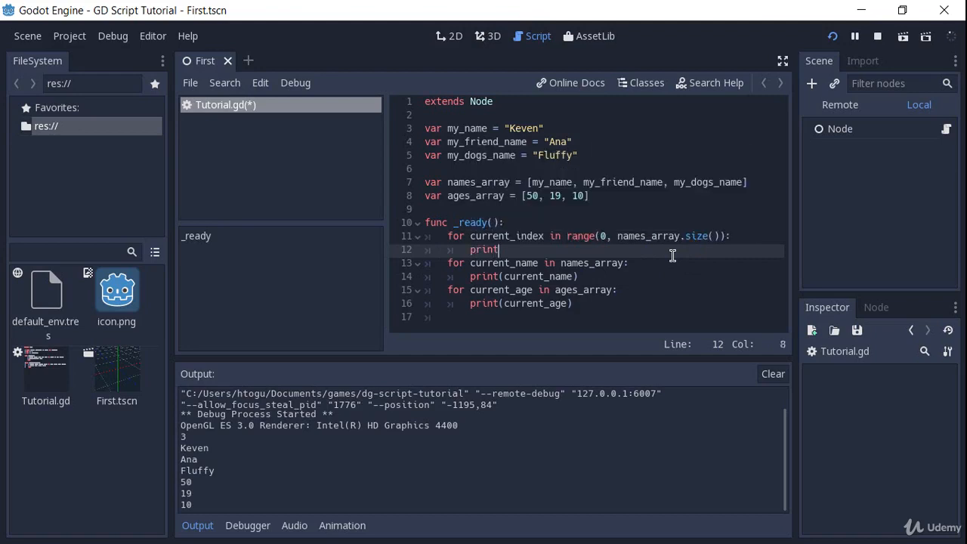
pyautogui.write('names_array[curren')
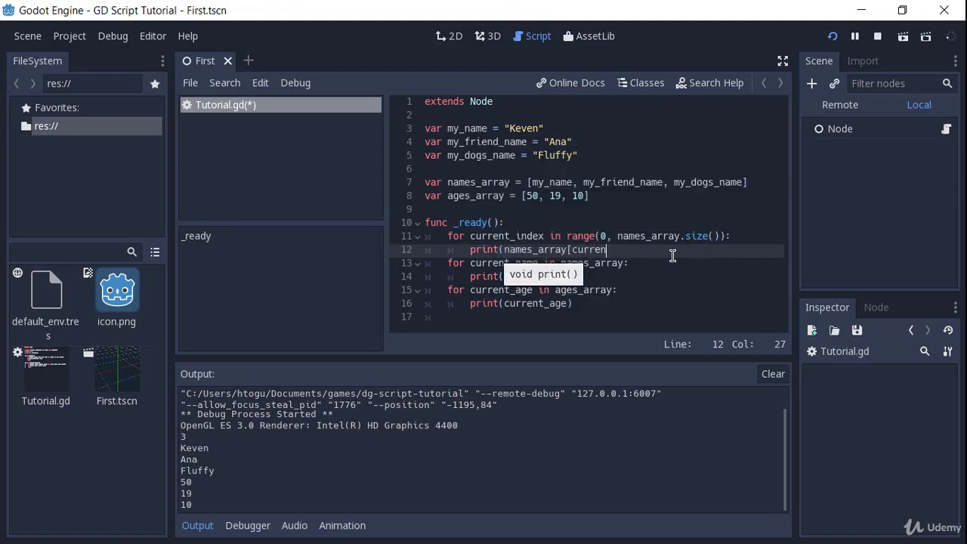
pyautogui.write('t_index')
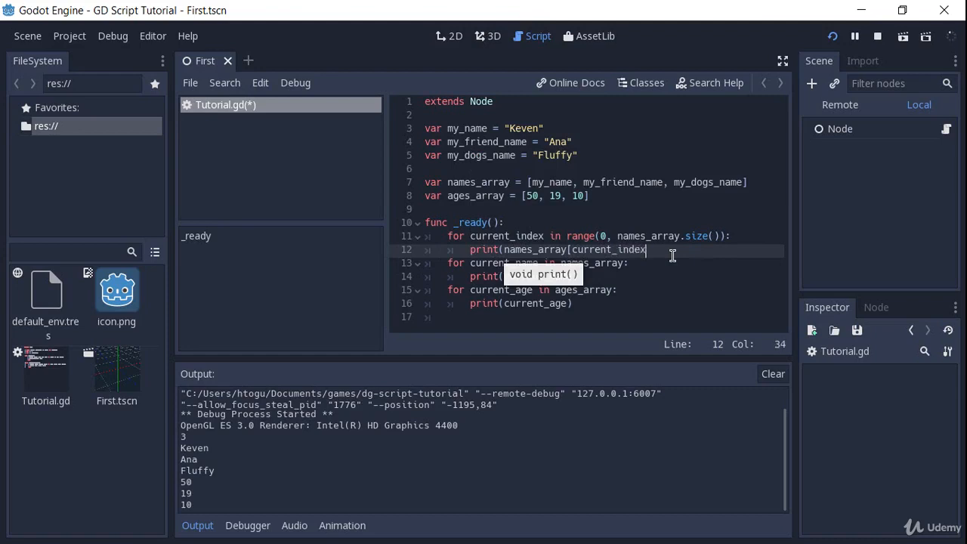
pyautogui.press('ctrl+s')
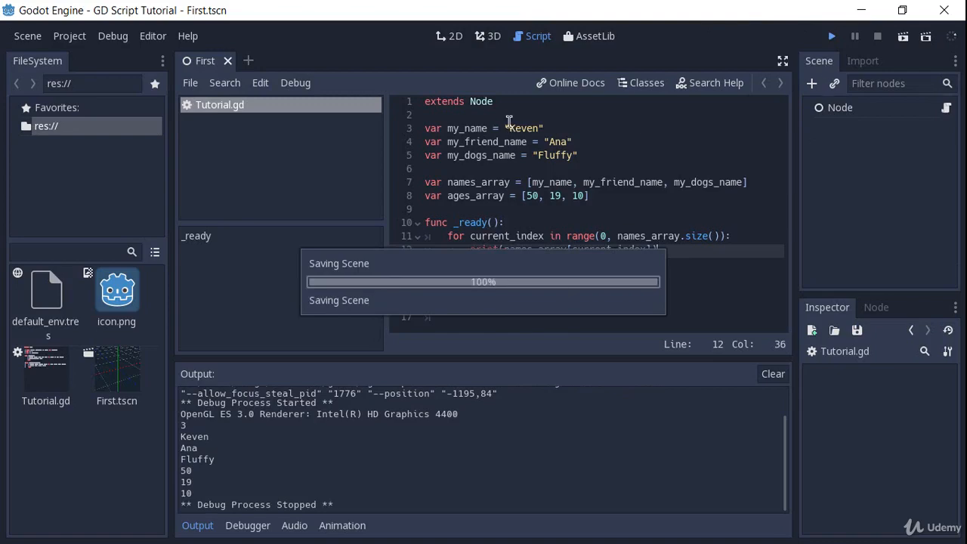
pyautogui.click(831, 36)
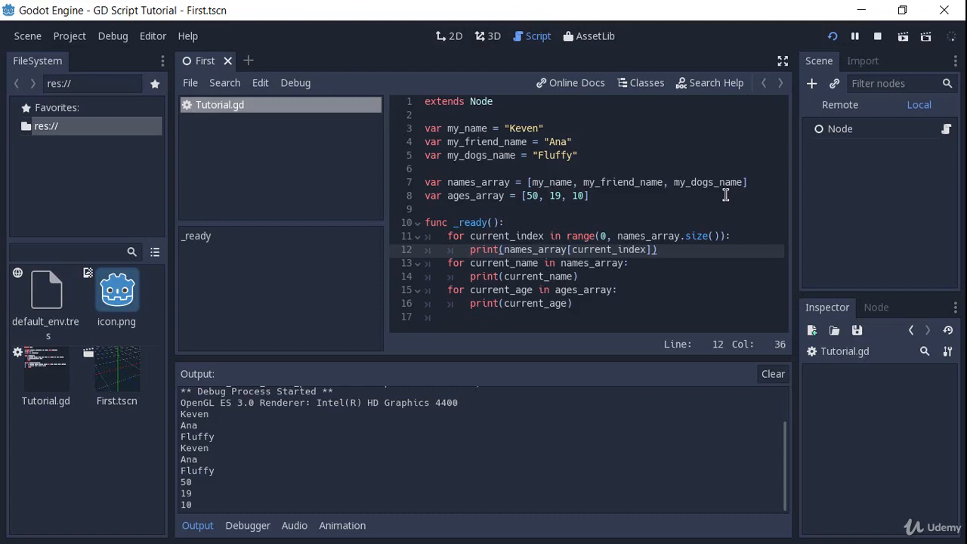
pyautogui.press('Return')
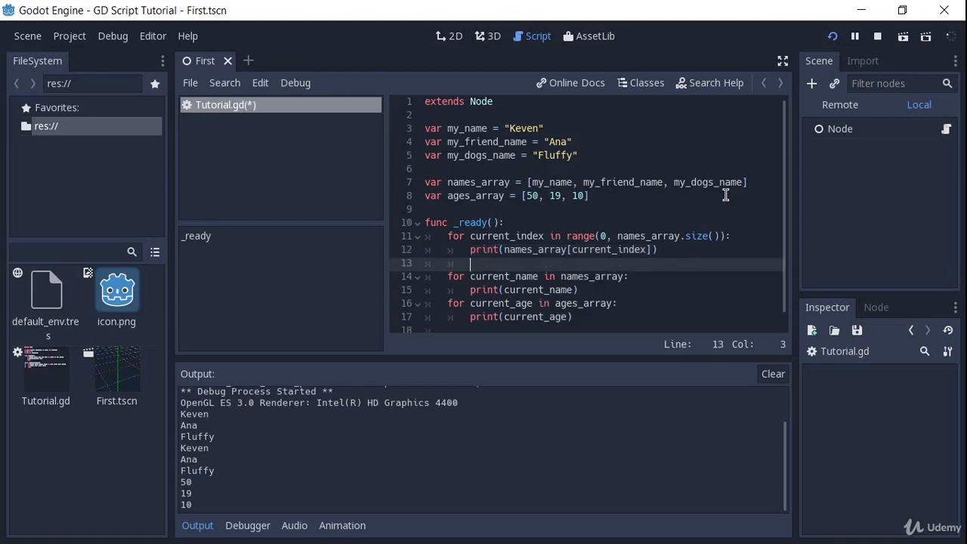
pyautogui.write('Keven')
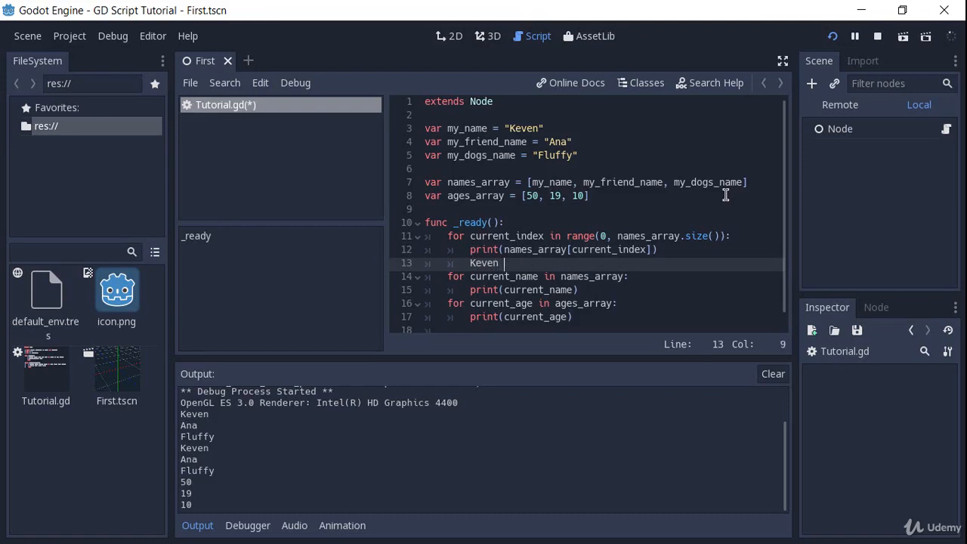
pyautogui.write('- 50')
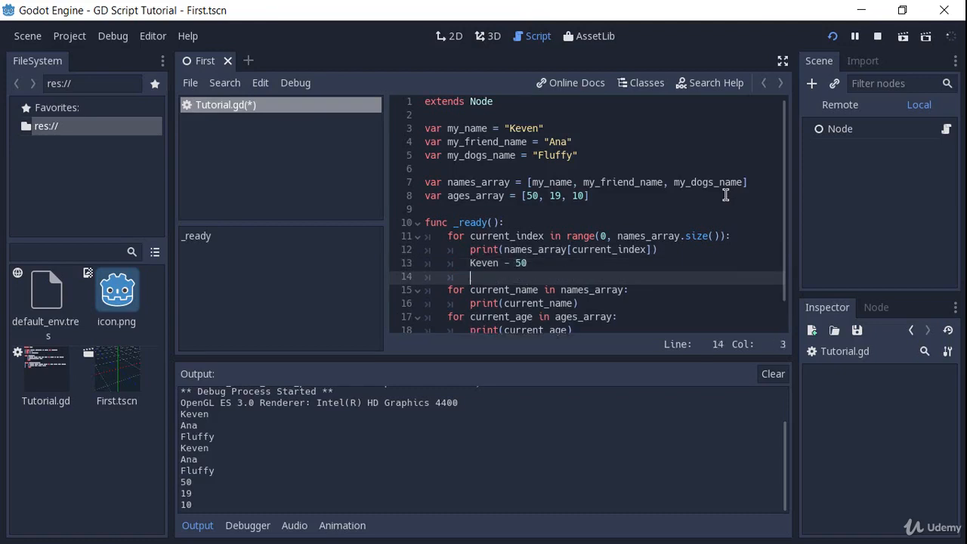
pyautogui.write('Ana - 19')
pyautogui.write('Fluff')
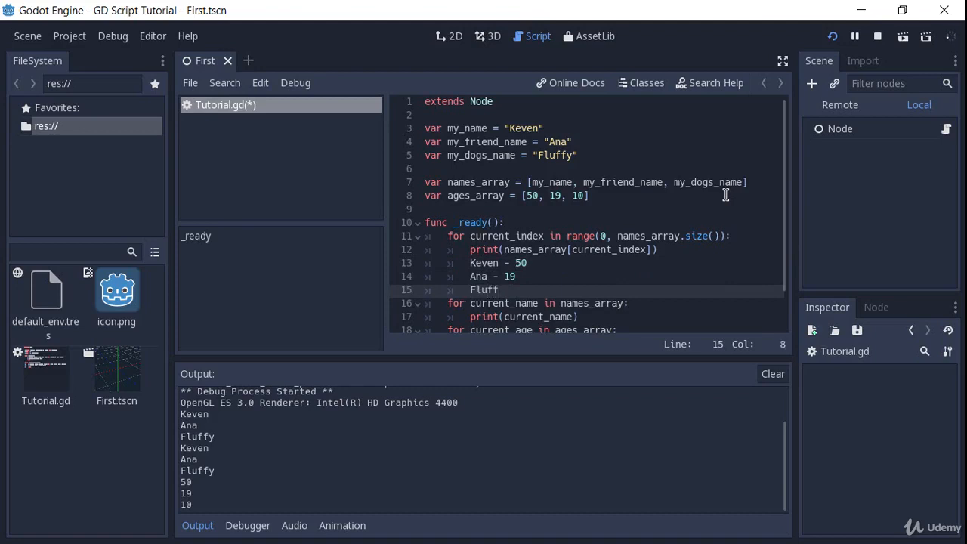
pyautogui.click(498, 291)
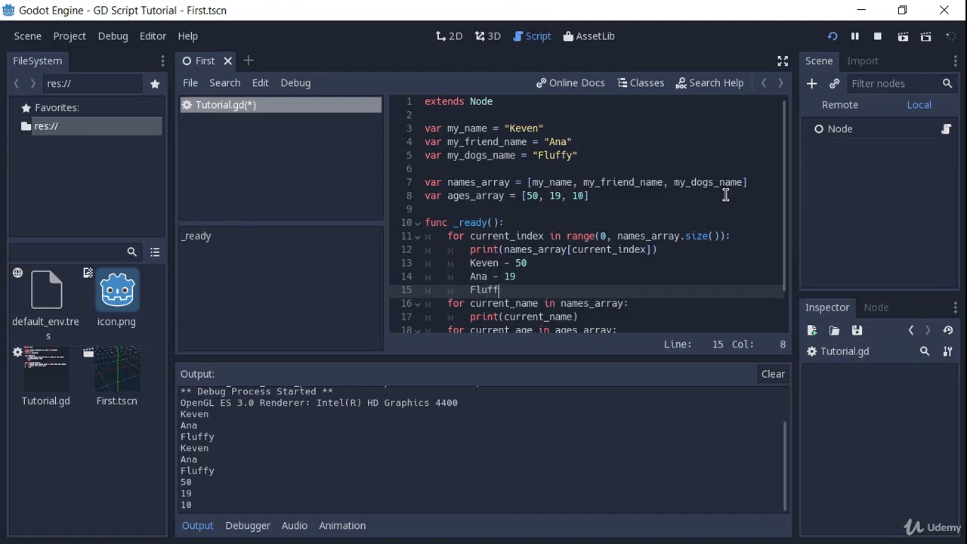
pyautogui.write('- 10')
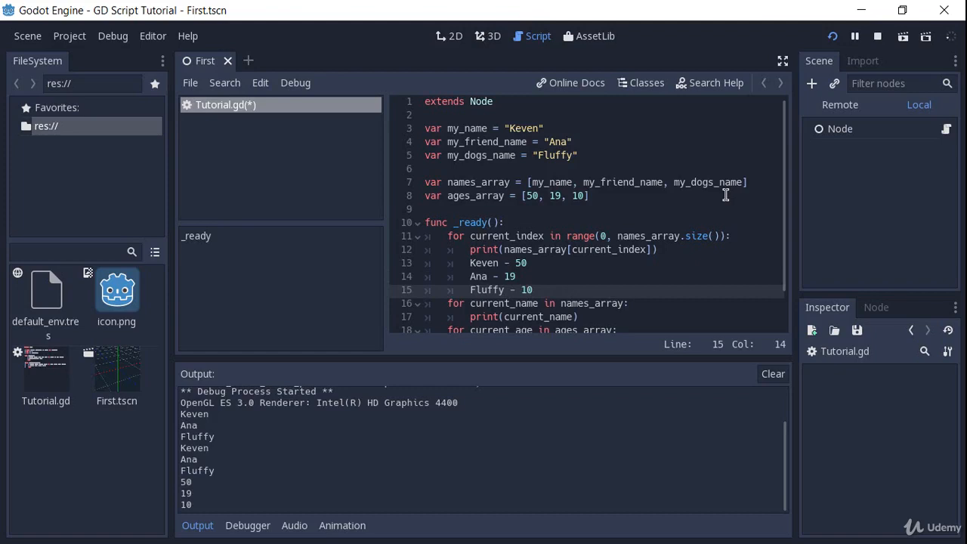
pyautogui.click(532, 289)
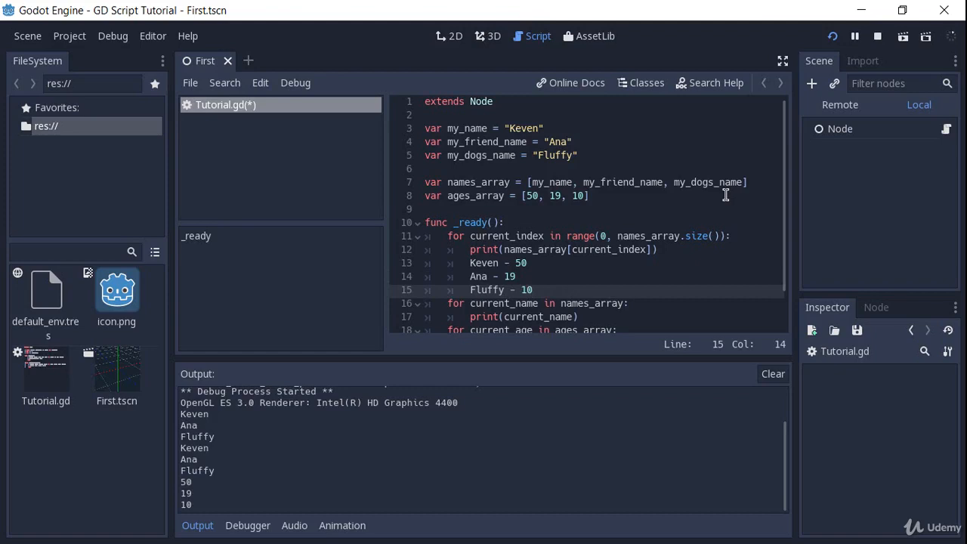
pyautogui.click(471, 263)
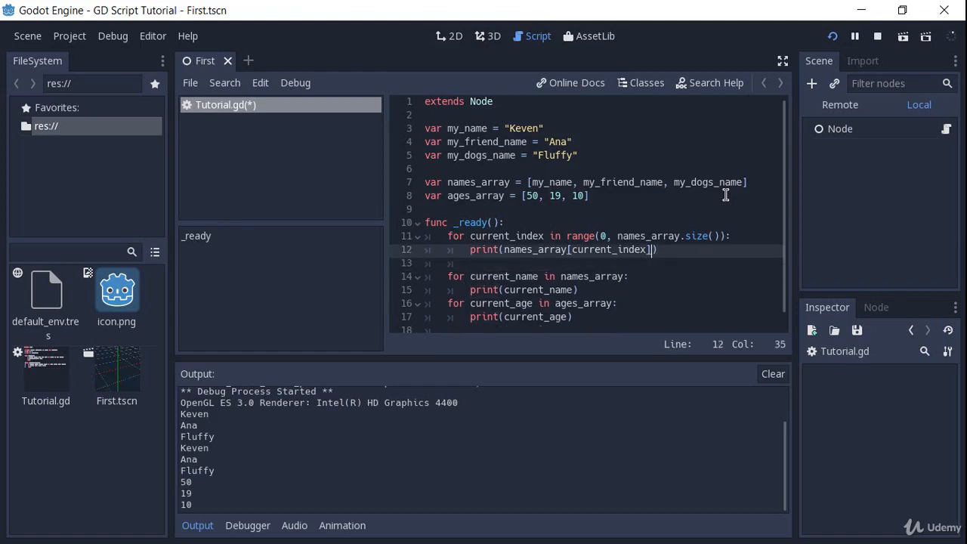
# Extend the print to names_array[current_index] + " - " + ages_array[current_index] and run it
pyautogui.write('+ "')
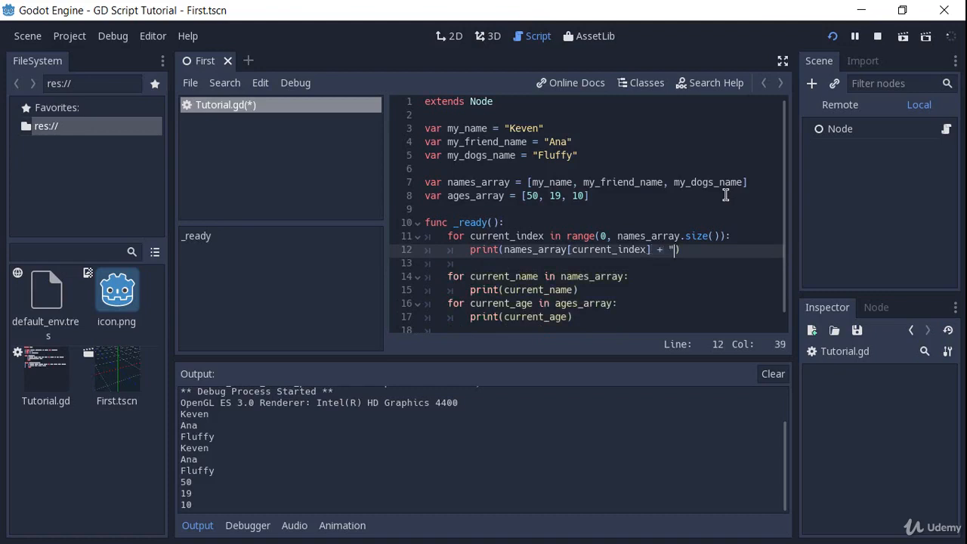
pyautogui.write('-')
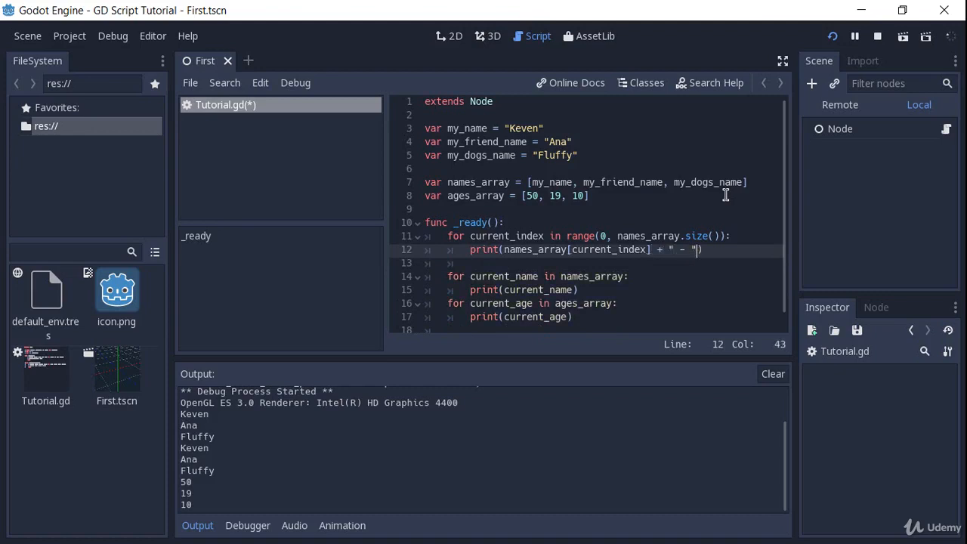
pyautogui.write('+')
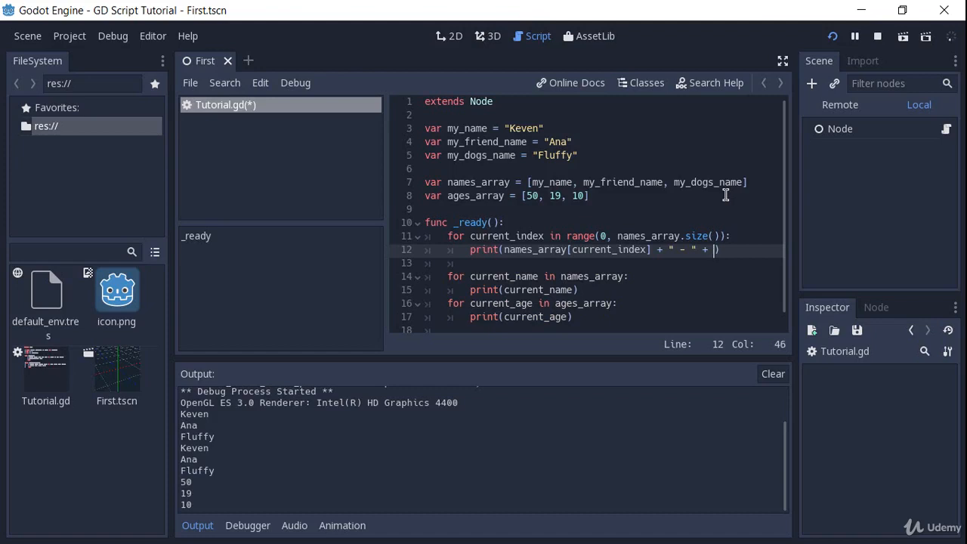
pyautogui.write('ages_array[current_')
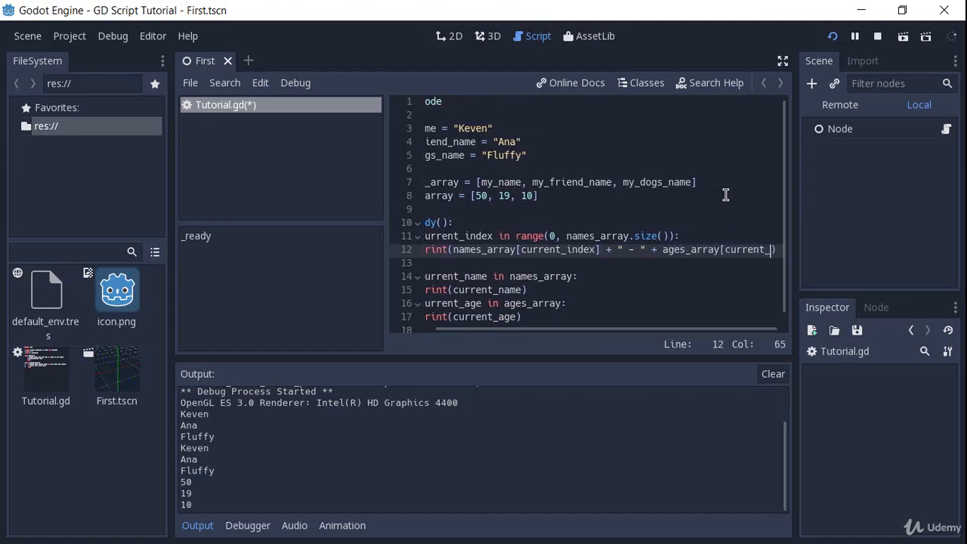
pyautogui.hscroll(3)
pyautogui.write('index]')
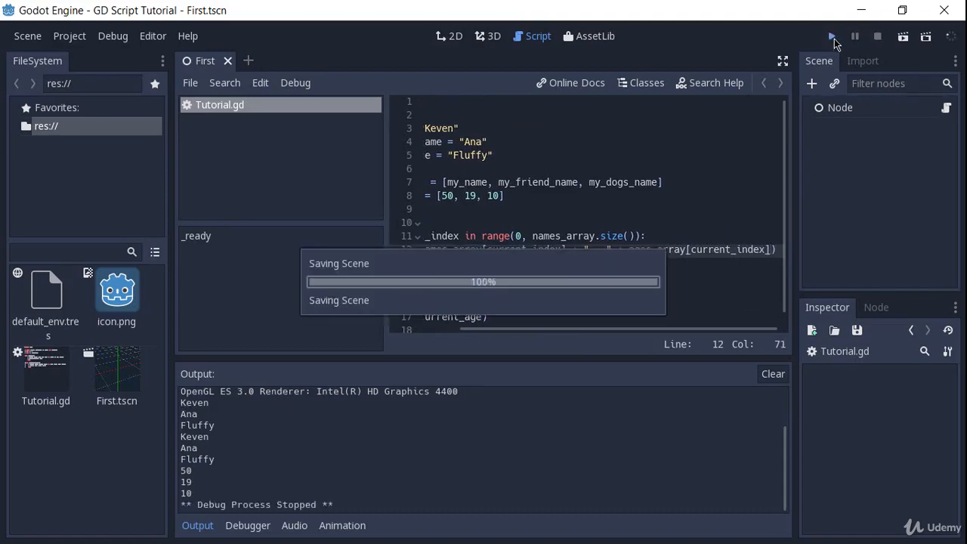
pyautogui.click(832, 36)
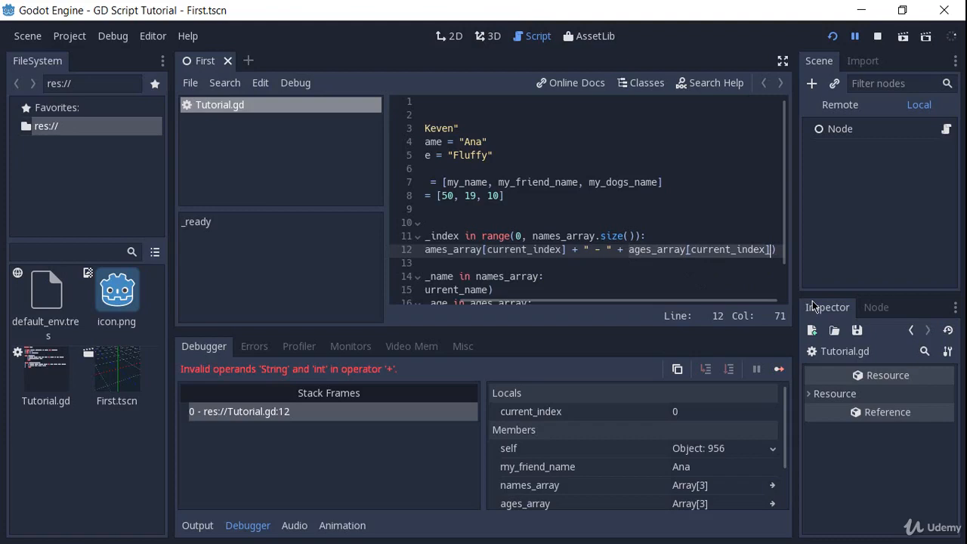
# Wrap ages_array[current_index] in str() and run the scene again
pyautogui.click(732, 249)
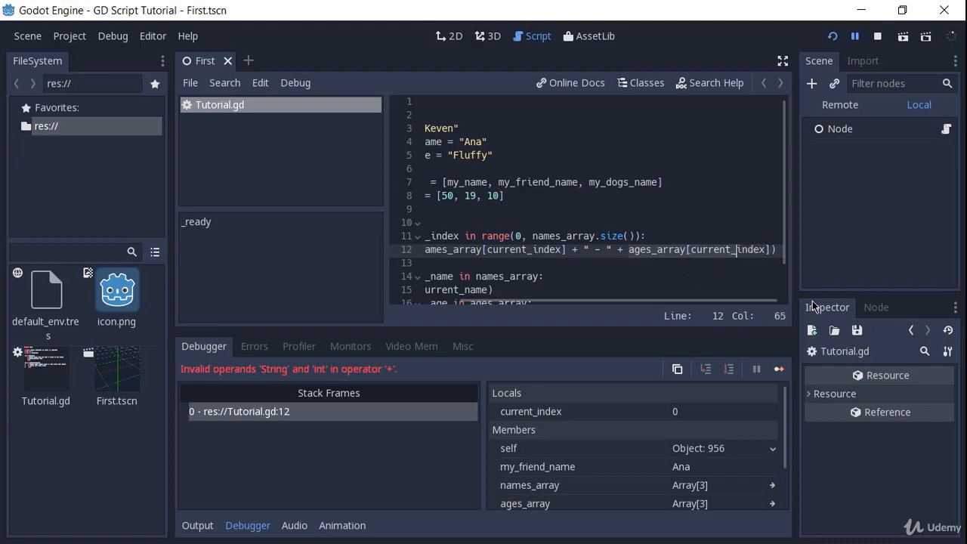
pyautogui.click(629, 249)
pyautogui.write('str(')
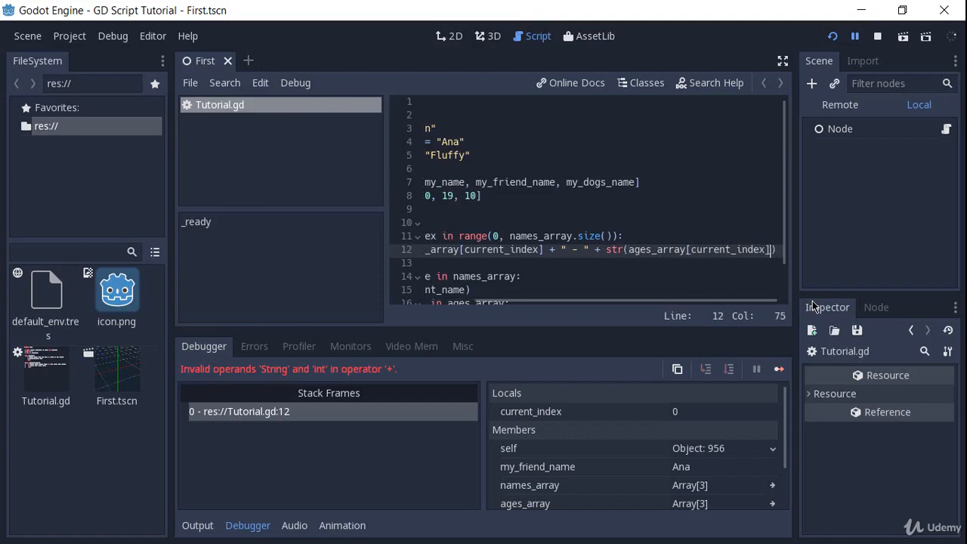
pyautogui.click(878, 36)
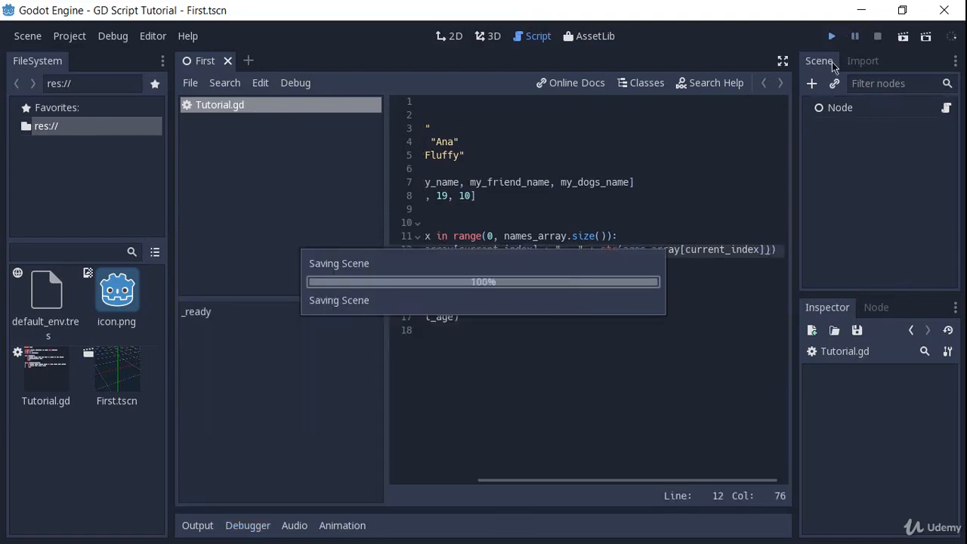
pyautogui.click(831, 35)
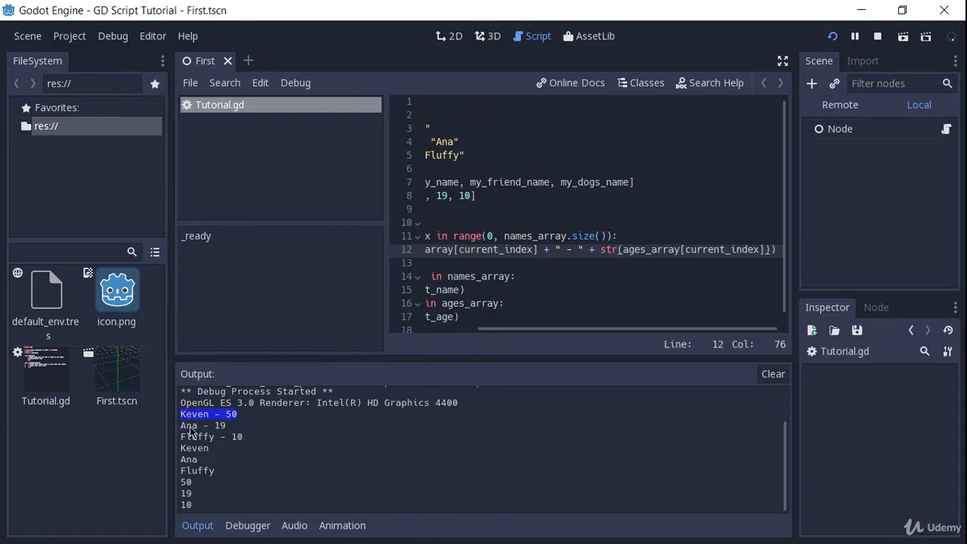
# Check the Output panel shows Keven - 50, Ana - 19, Fluffy - 10, then return to the script
pyautogui.click(211, 436)
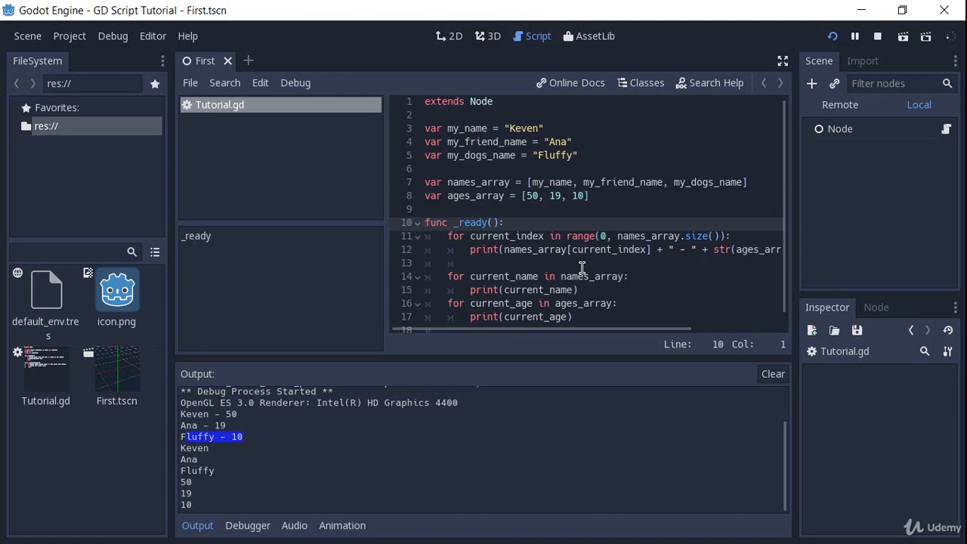
pyautogui.click(425, 223)
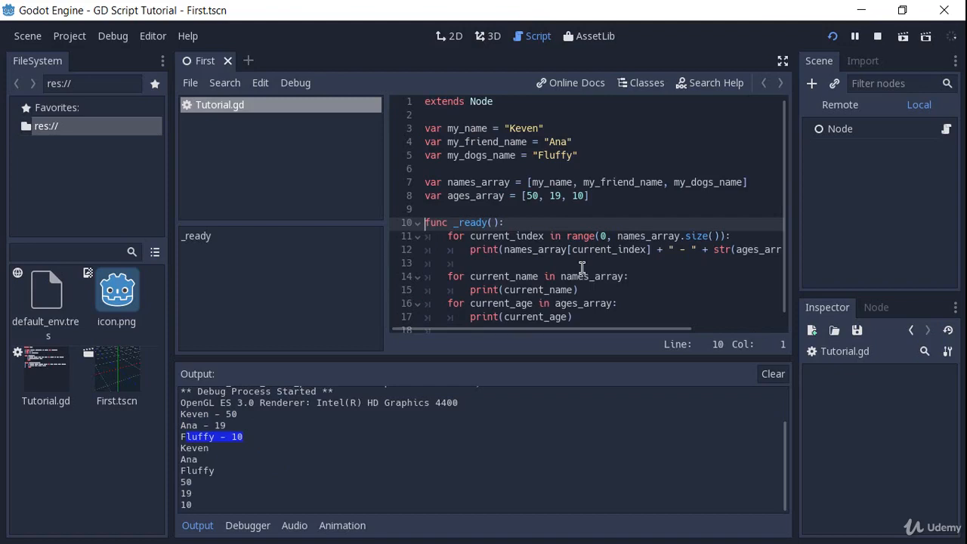